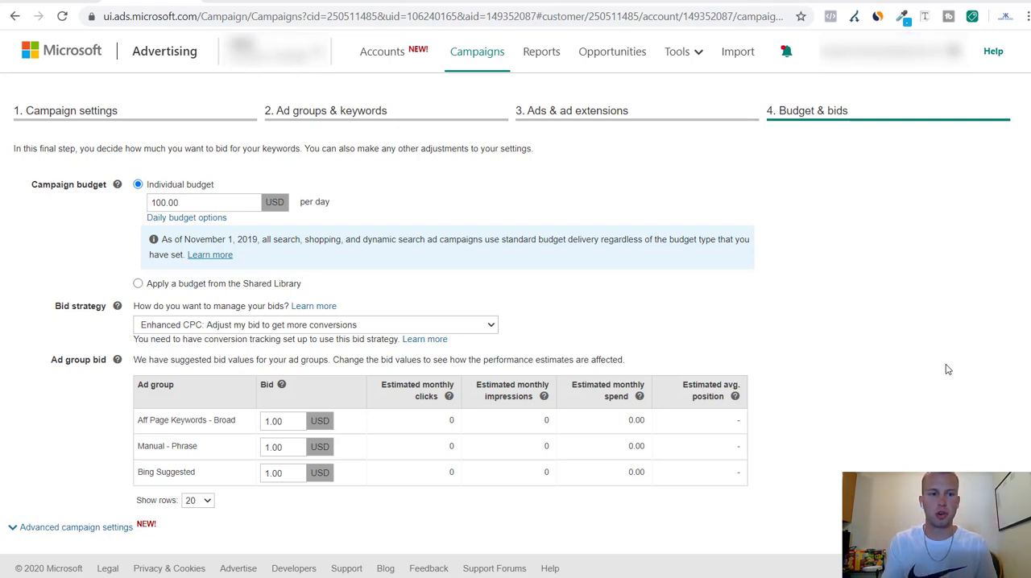
pyautogui.moveTo(668, 236)
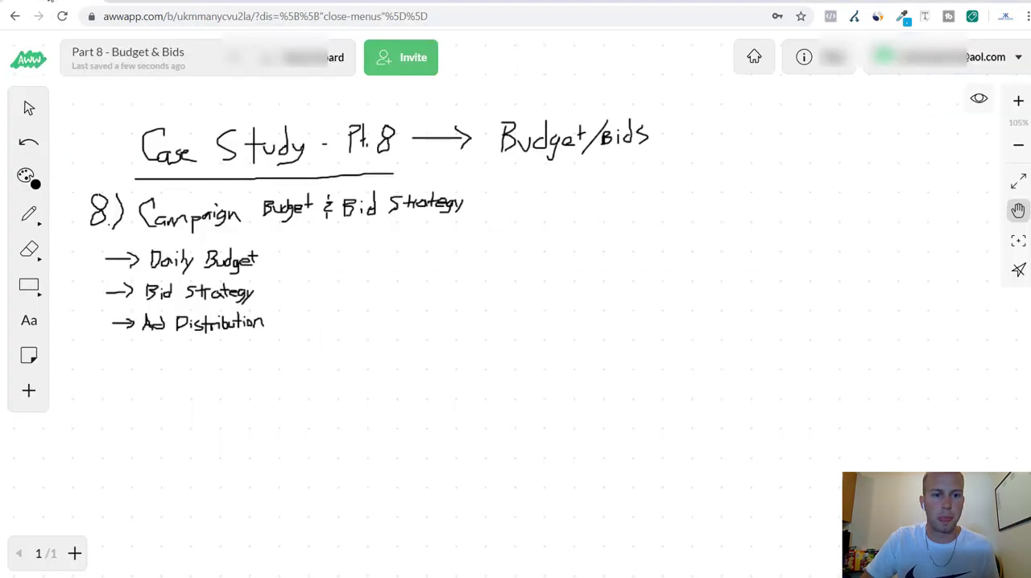
pyautogui.moveTo(751, 307)
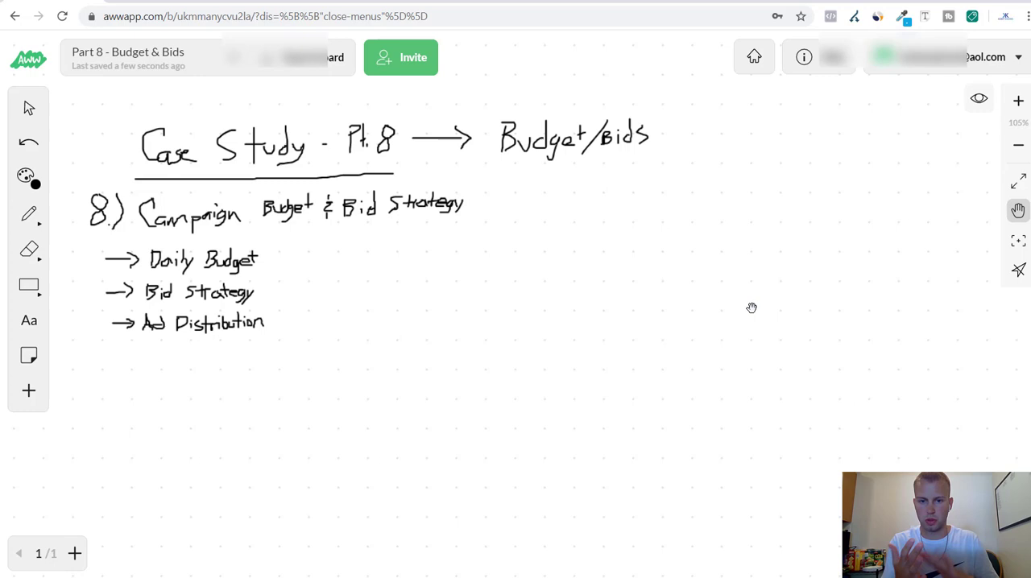
pyautogui.moveTo(512, 254)
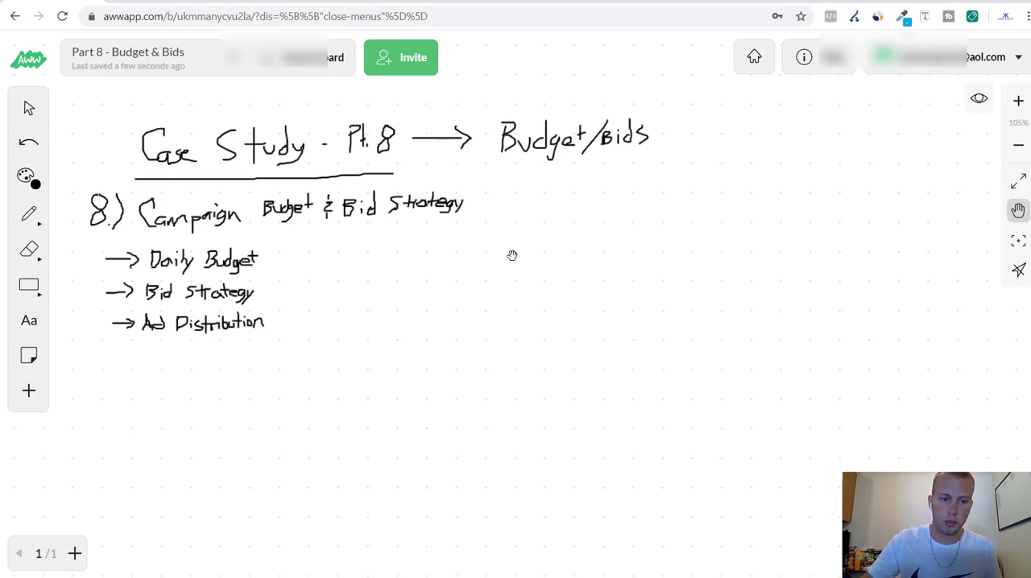
pyautogui.moveTo(181, 270)
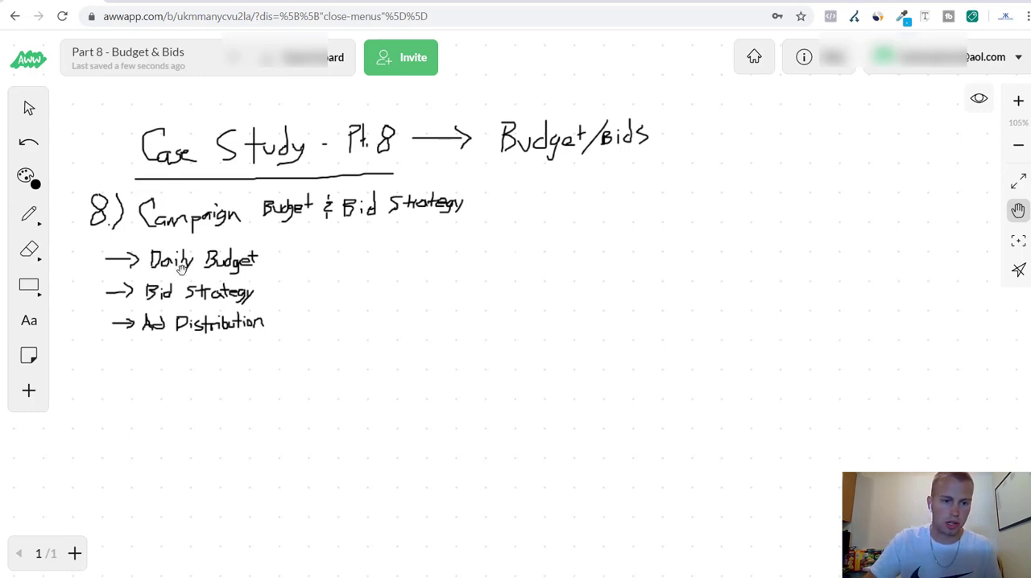
pyautogui.moveTo(197, 332)
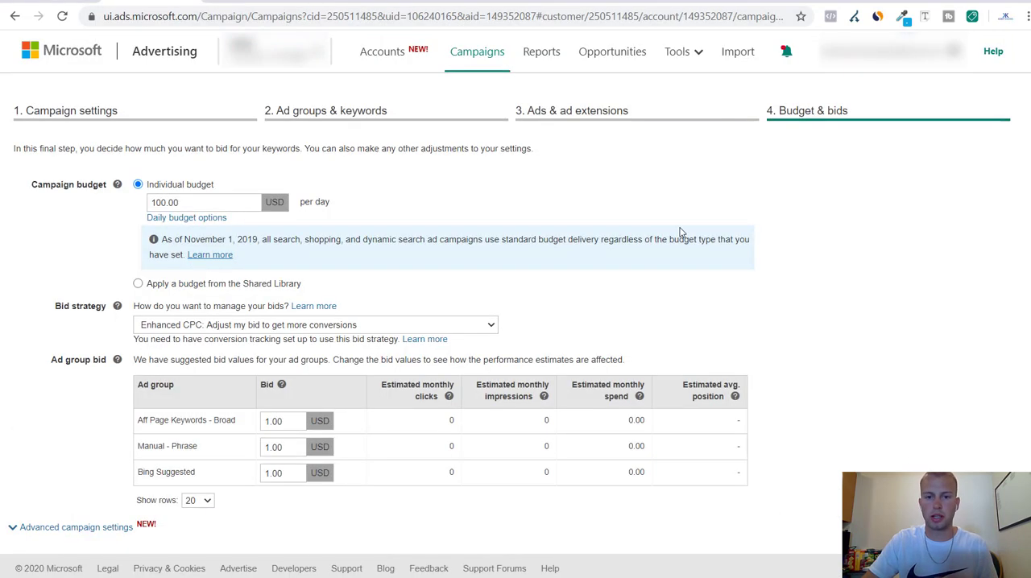
pyautogui.moveTo(602, 139)
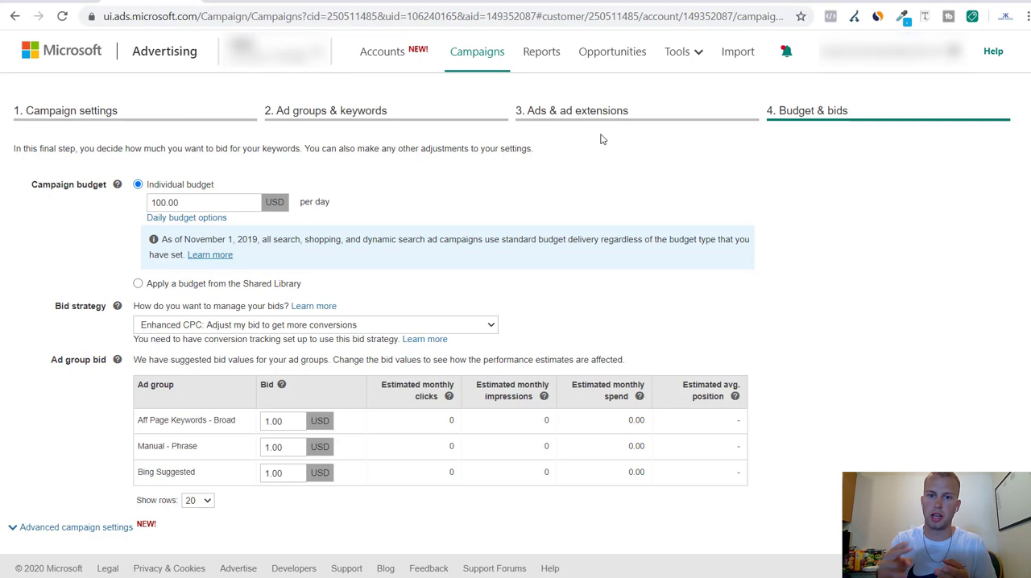
pyautogui.moveTo(589, 119)
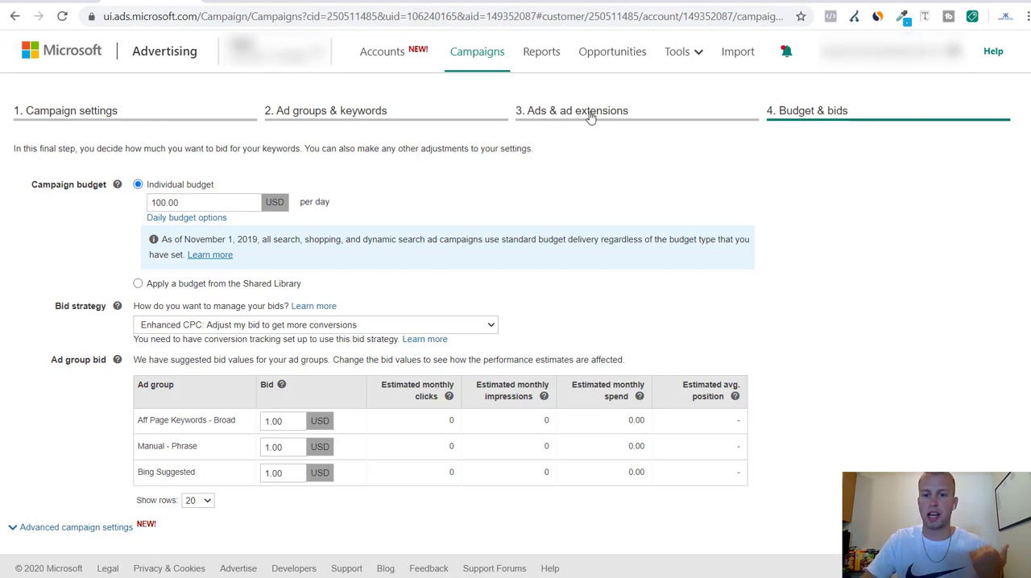
pyautogui.moveTo(611, 138)
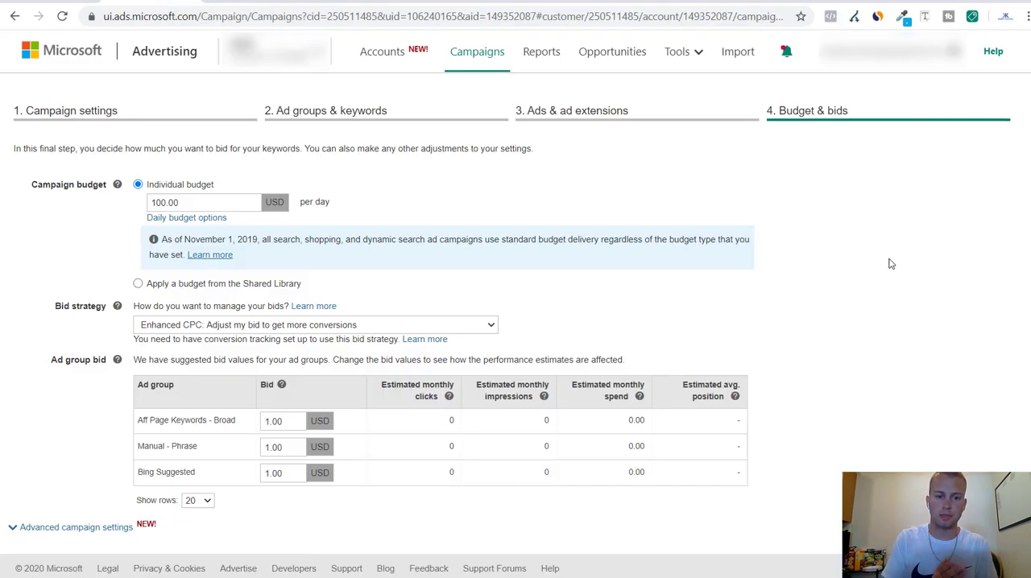
pyautogui.moveTo(889, 274)
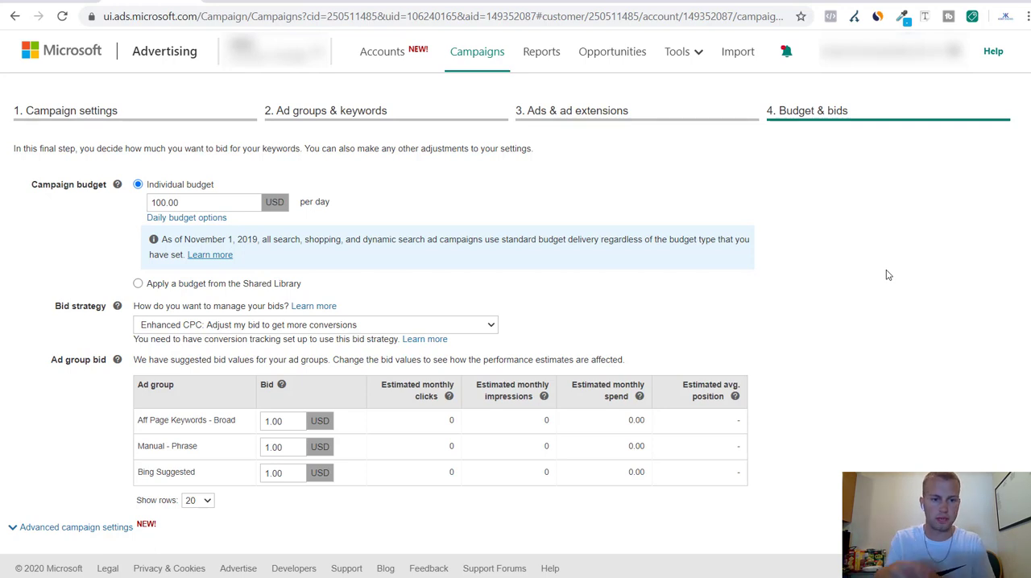
pyautogui.click(266, 16)
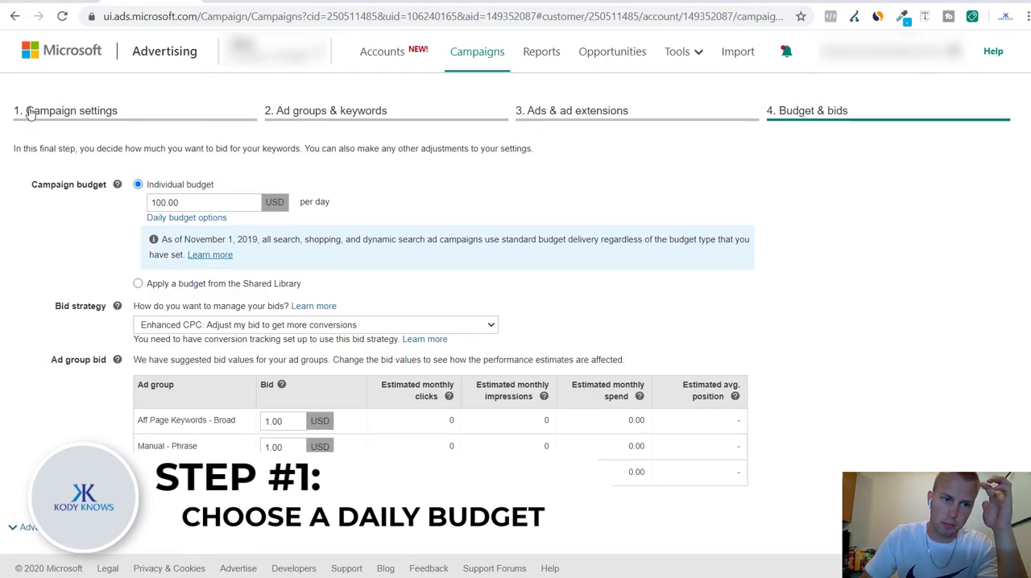
pyautogui.moveTo(72, 116)
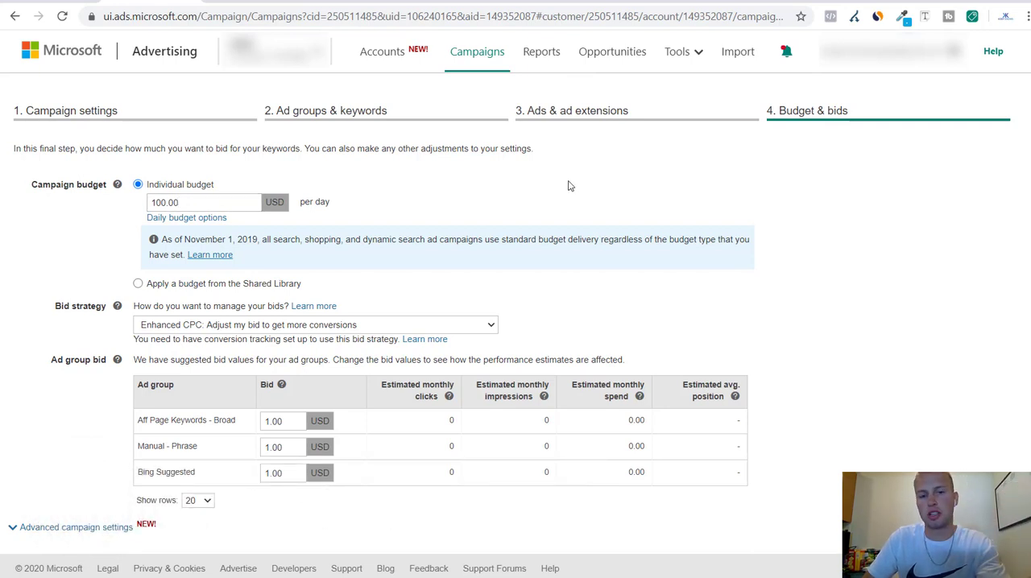
pyautogui.moveTo(826, 210)
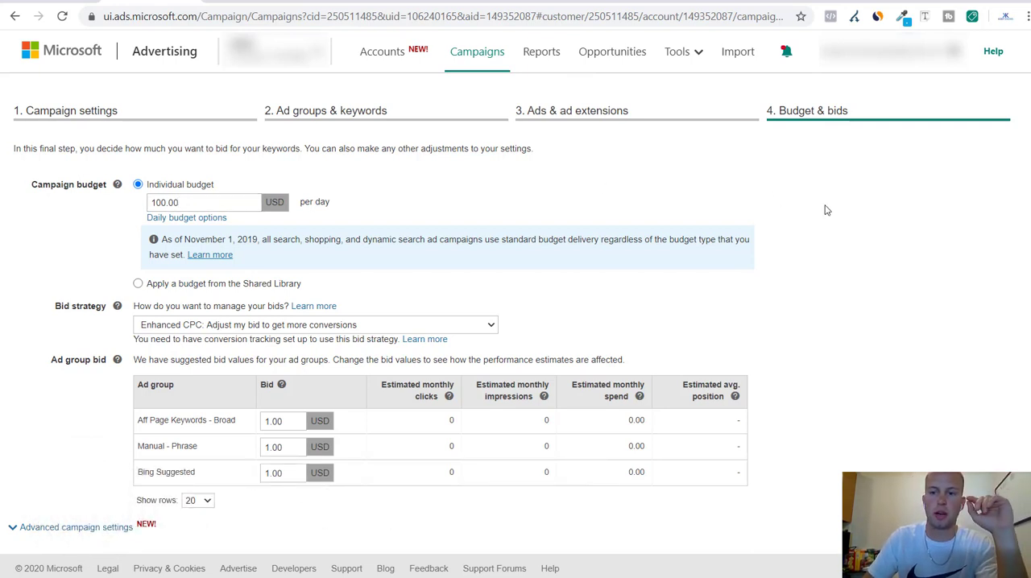
pyautogui.moveTo(841, 212)
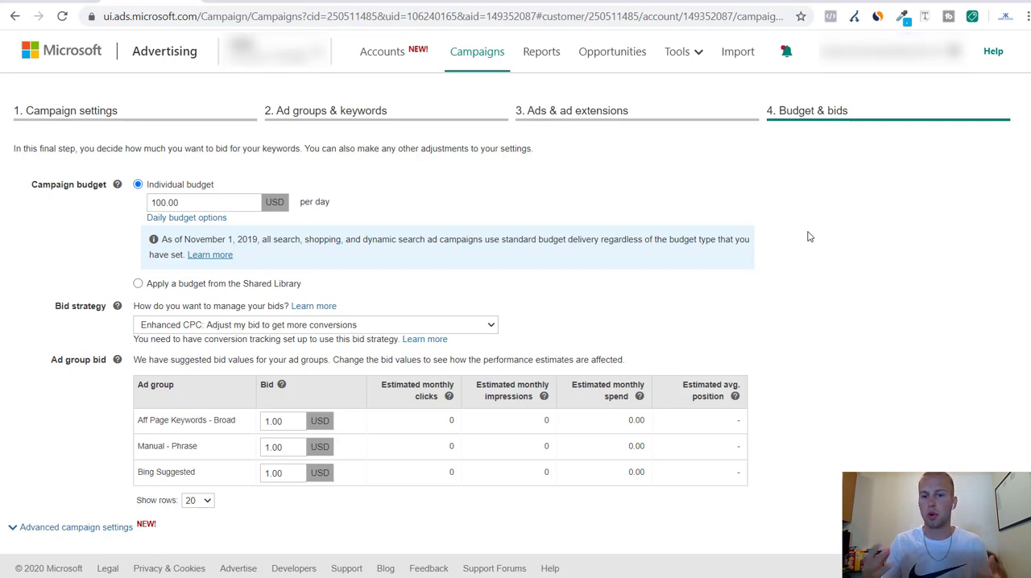
pyautogui.moveTo(902, 258)
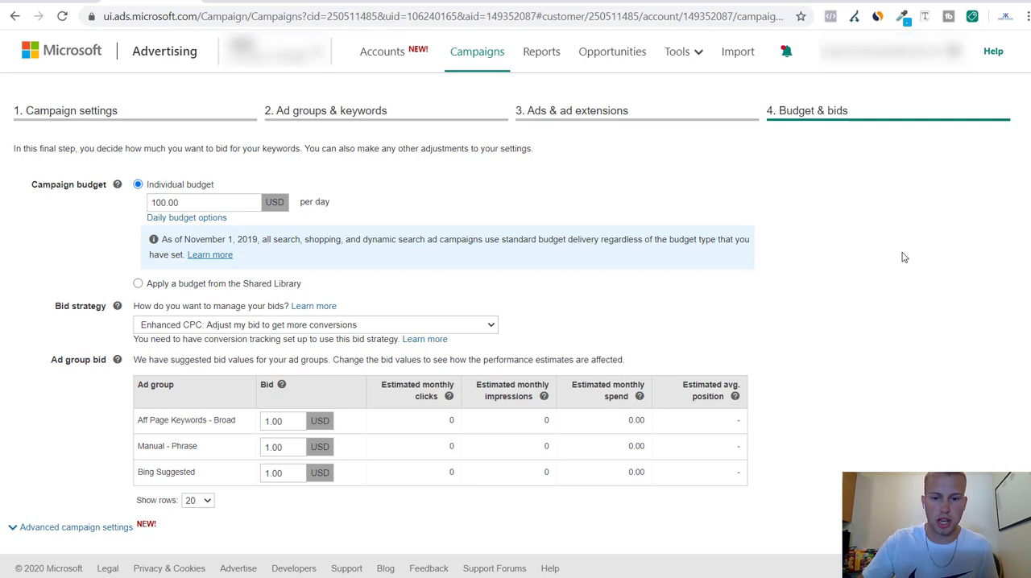
pyautogui.moveTo(587, 429)
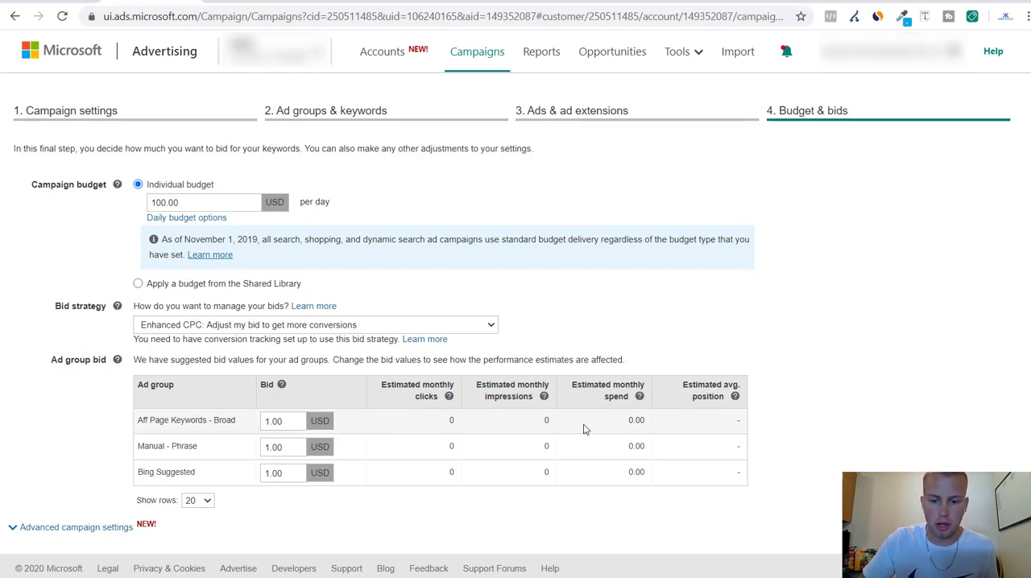
pyautogui.moveTo(937, 399)
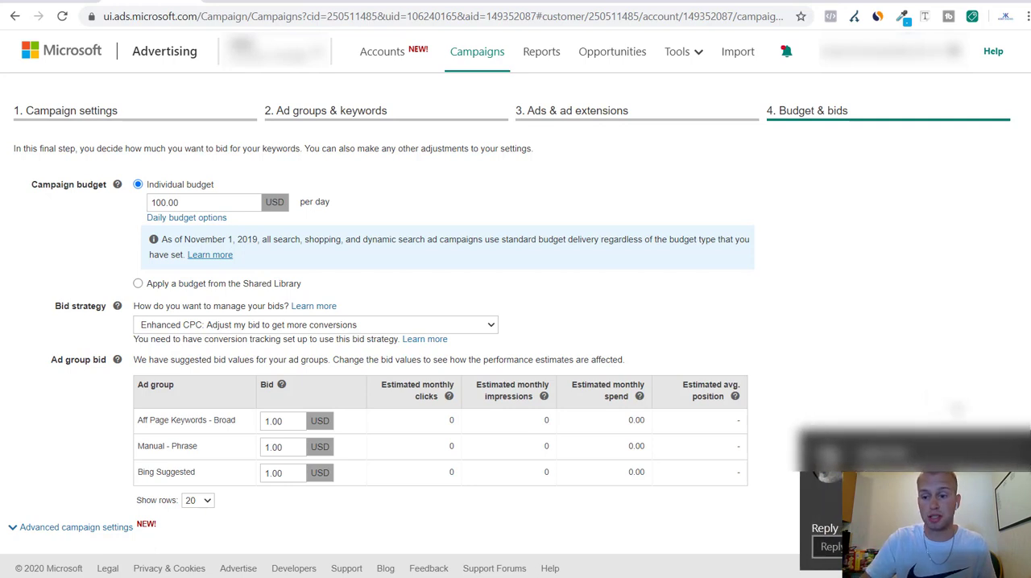
pyautogui.moveTo(802, 306)
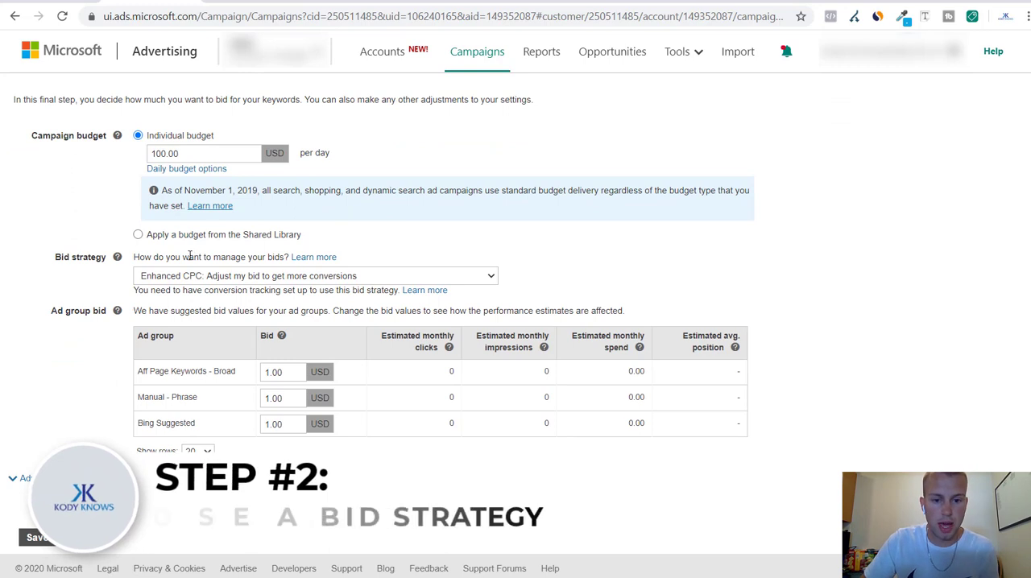
# Step: Show the bid strategy choices: manual, enhanced CPC and maximize clicks
pyautogui.click(314, 276)
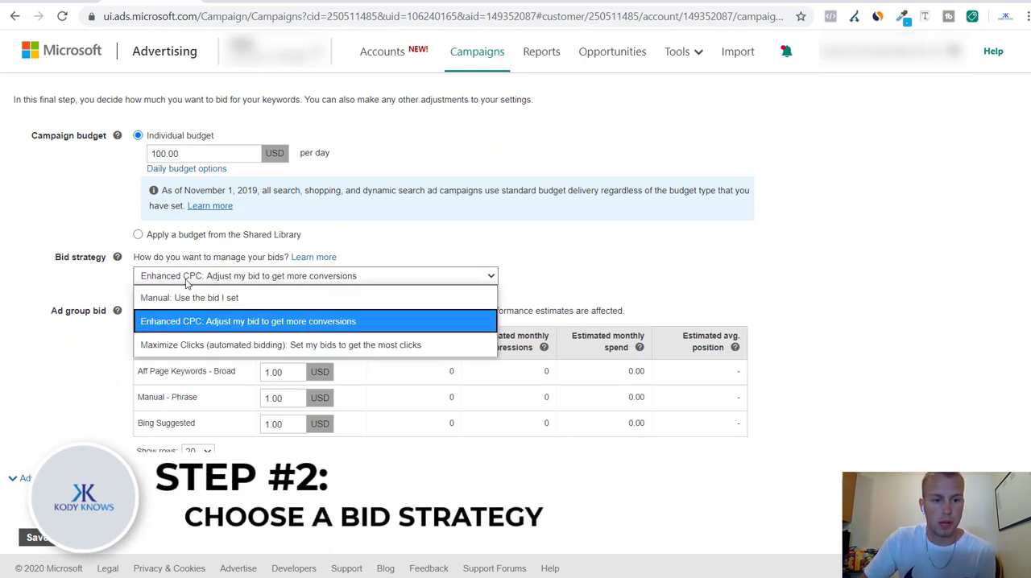
pyautogui.moveTo(297, 280)
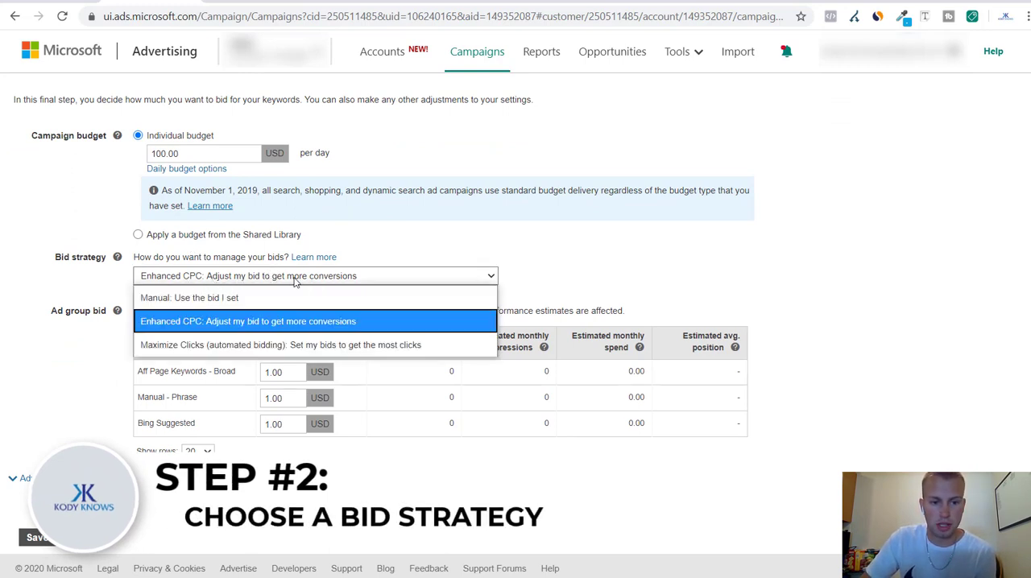
pyautogui.moveTo(257, 322)
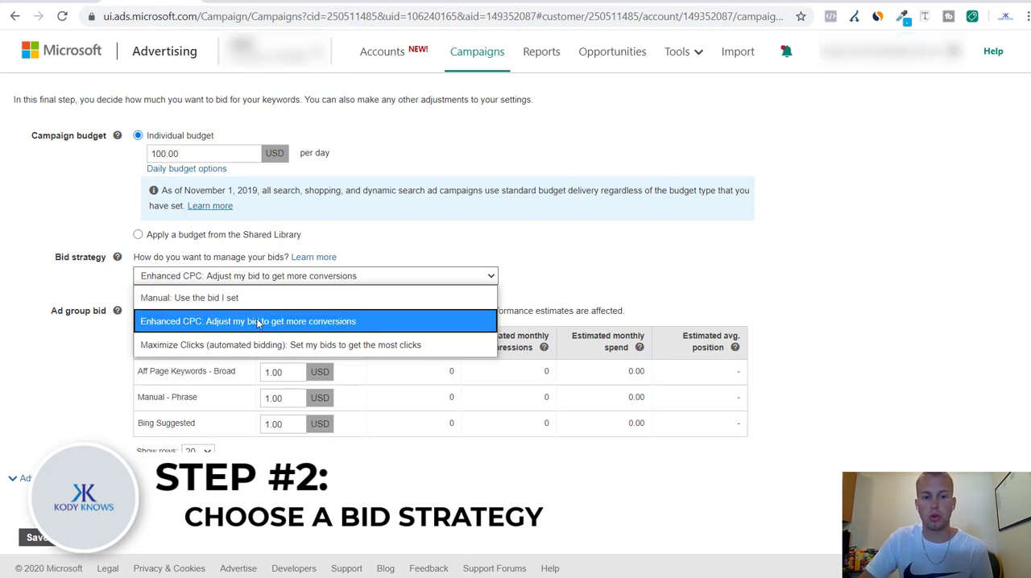
pyautogui.moveTo(212, 296)
pyautogui.write('0.5')
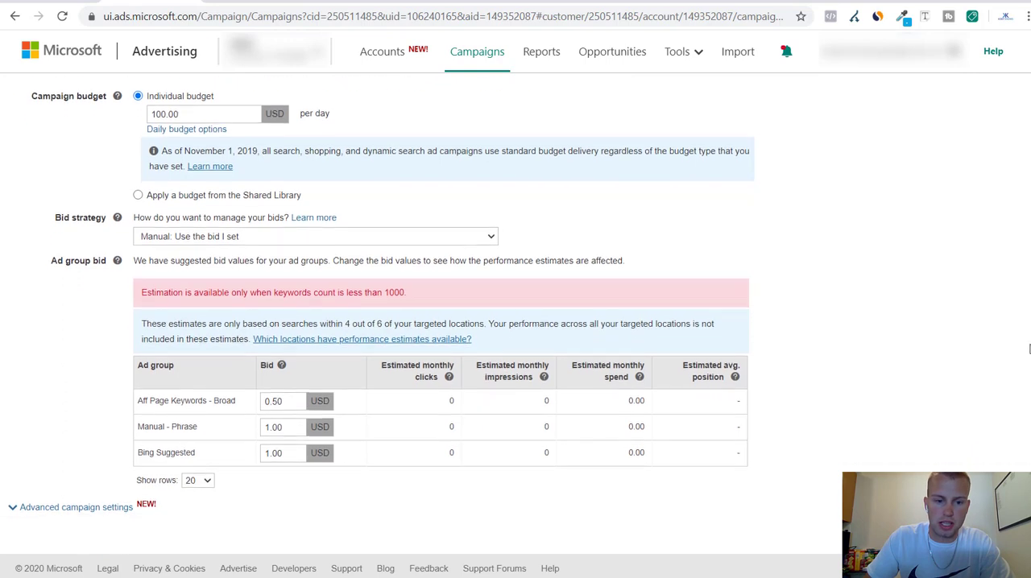
# Step: Set the Manual - Phrase ad group bid to 1.50 USD
pyautogui.scroll(-3)
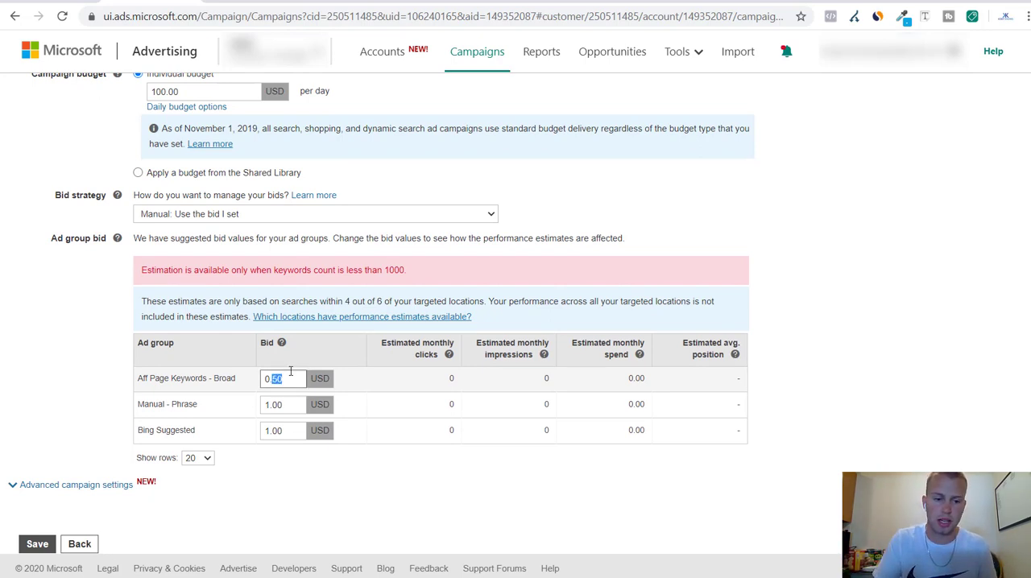
pyautogui.moveTo(899, 335)
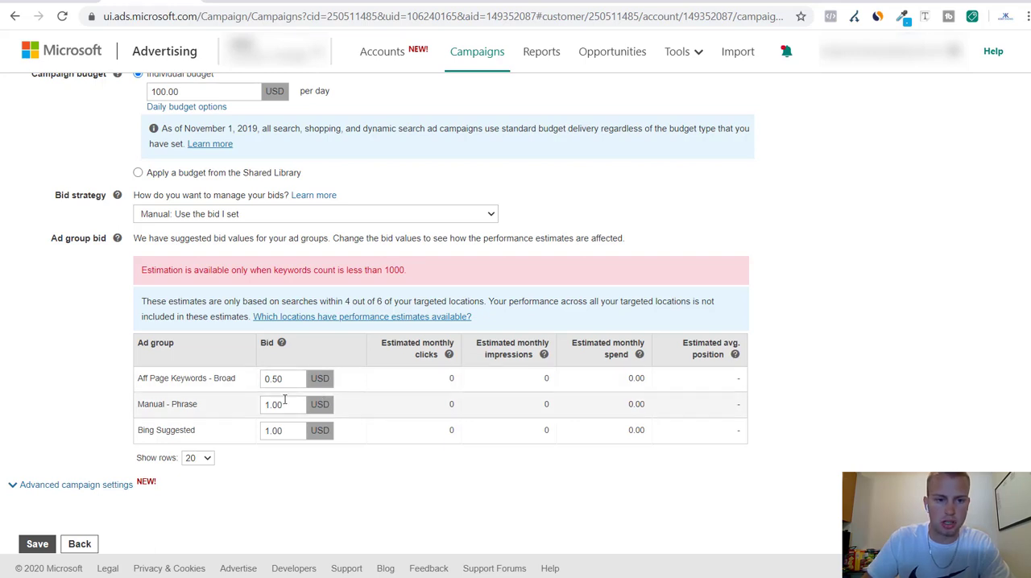
pyautogui.tripleClick(282, 404)
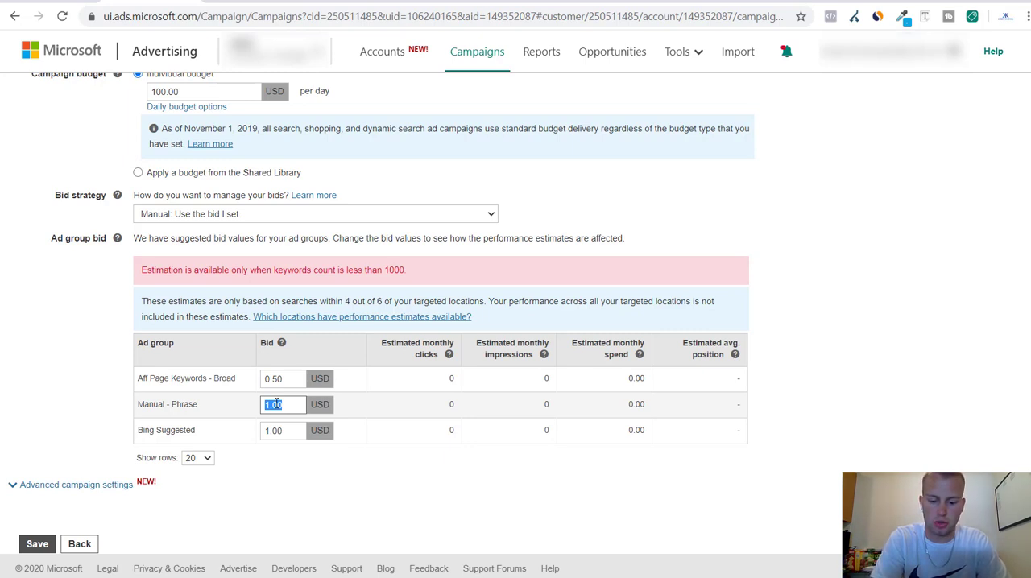
pyautogui.write('1.5')
pyautogui.click(284, 430)
pyautogui.write('0.6')
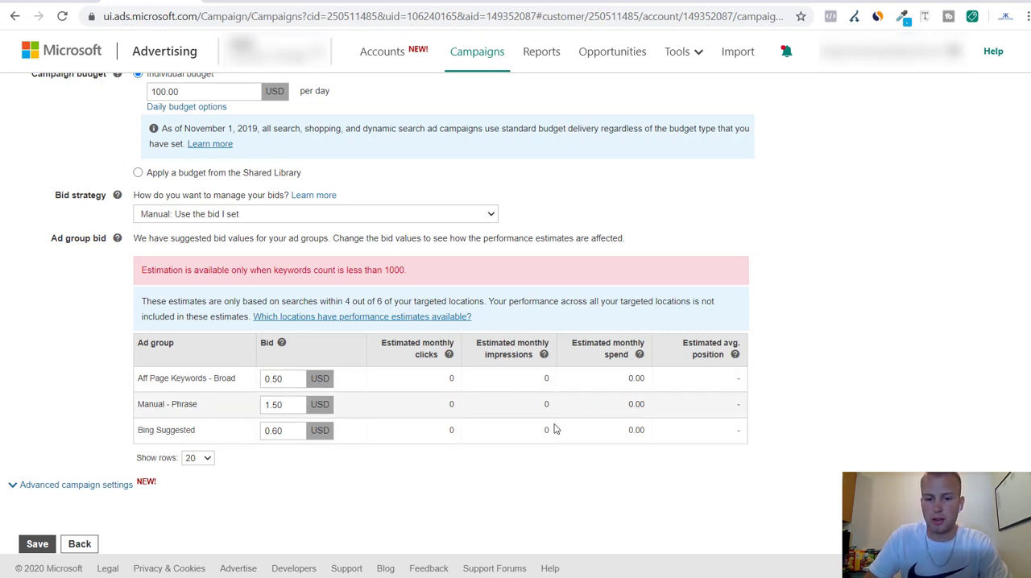
pyautogui.moveTo(502, 364)
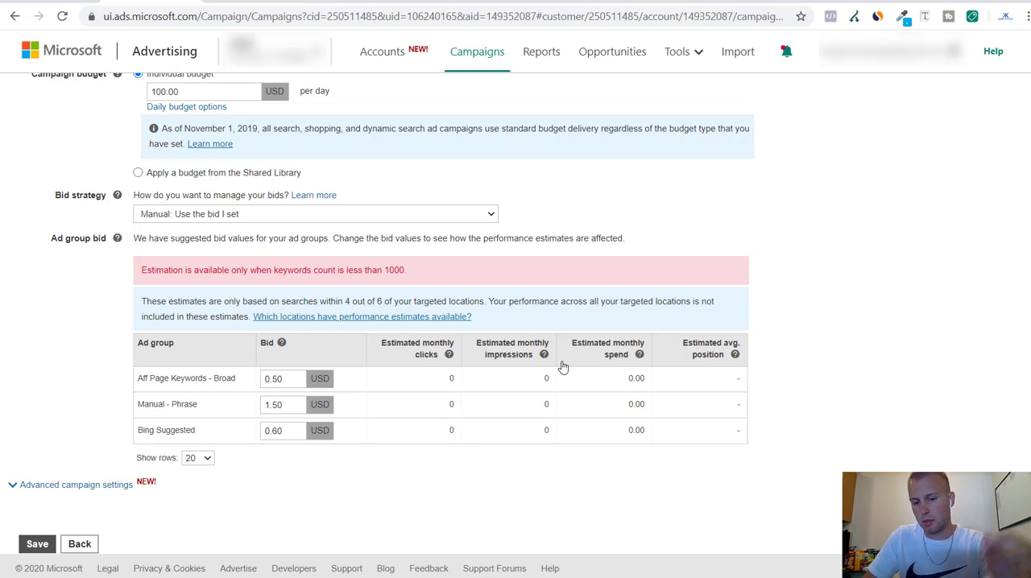
pyautogui.tripleClick(274, 271)
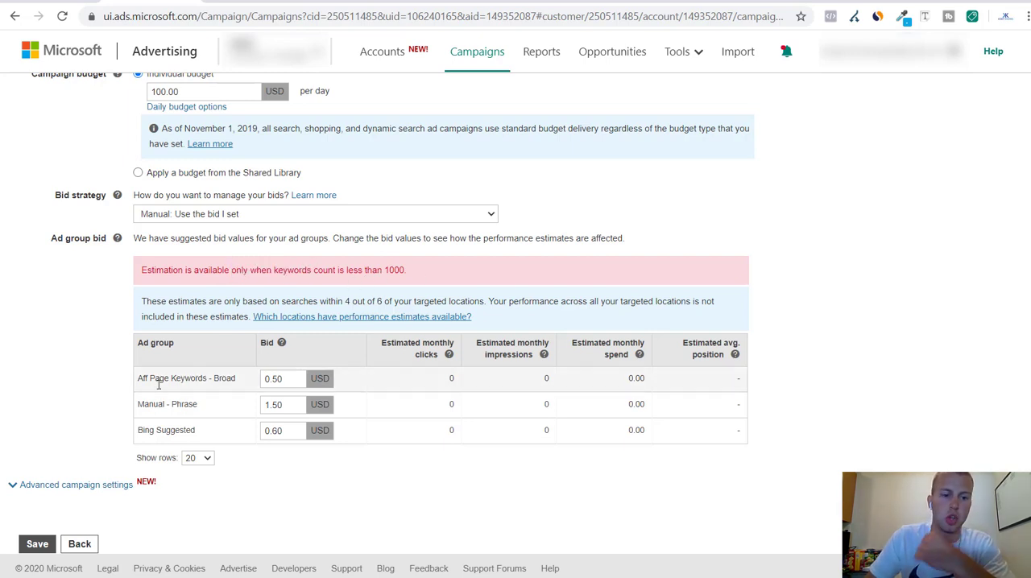
pyautogui.moveTo(612, 467)
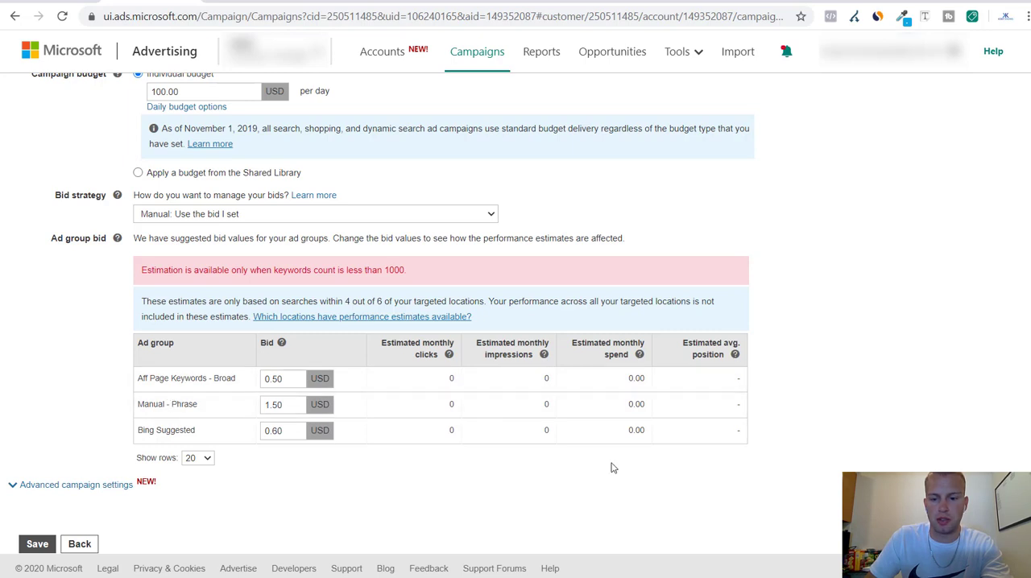
pyautogui.moveTo(464, 354)
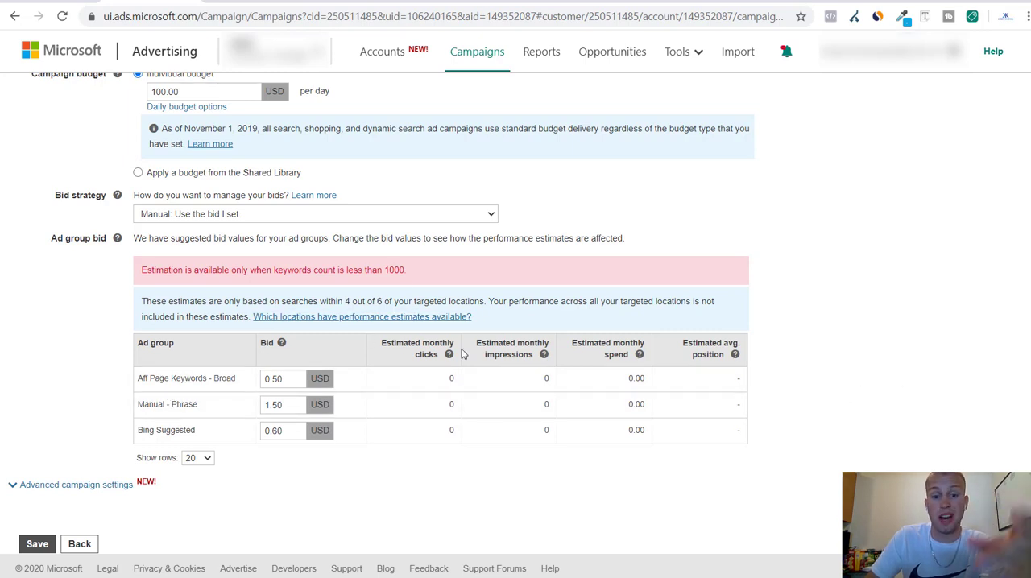
pyautogui.moveTo(825, 337)
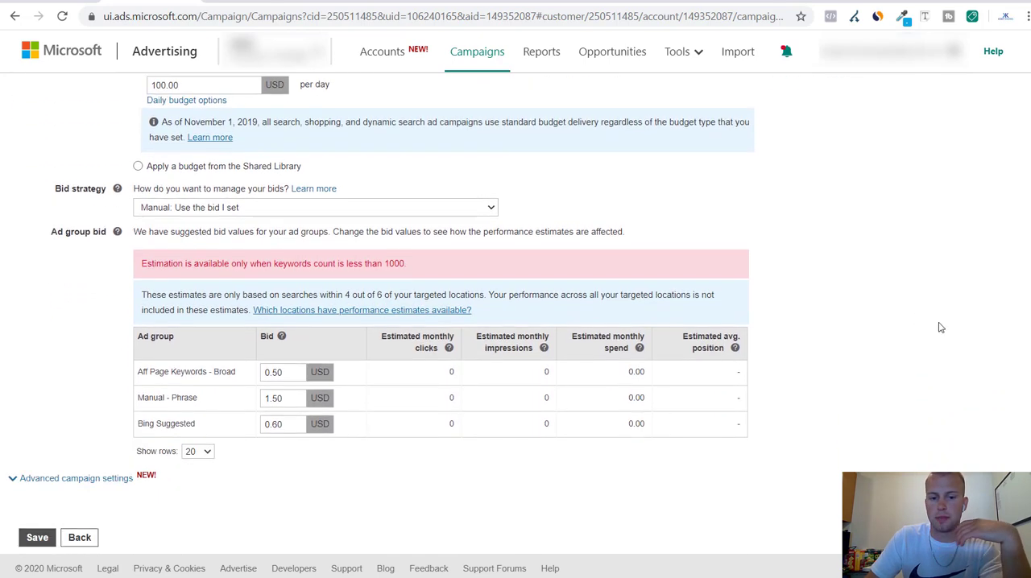
pyautogui.moveTo(607, 335)
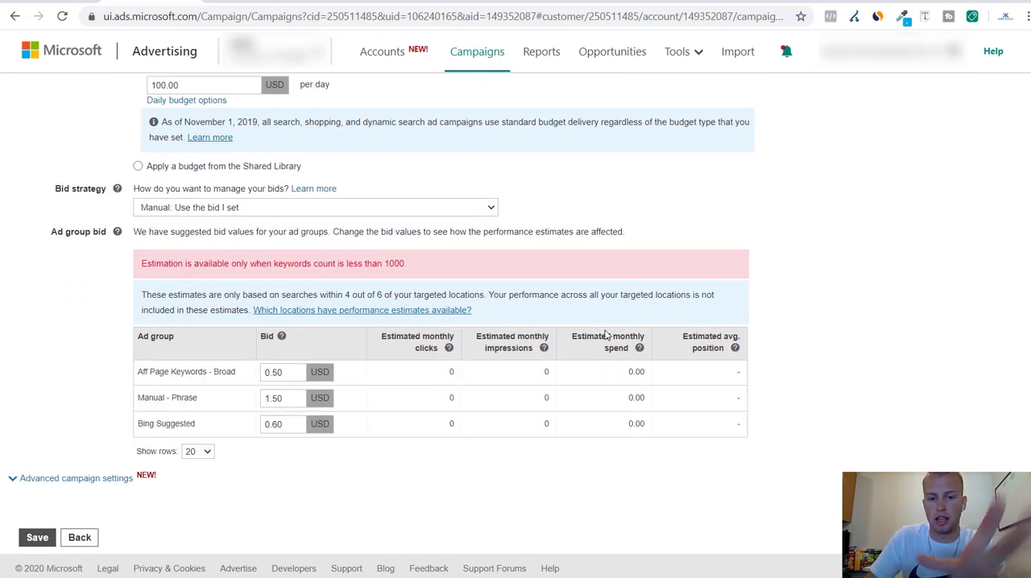
pyautogui.moveTo(1018, 297)
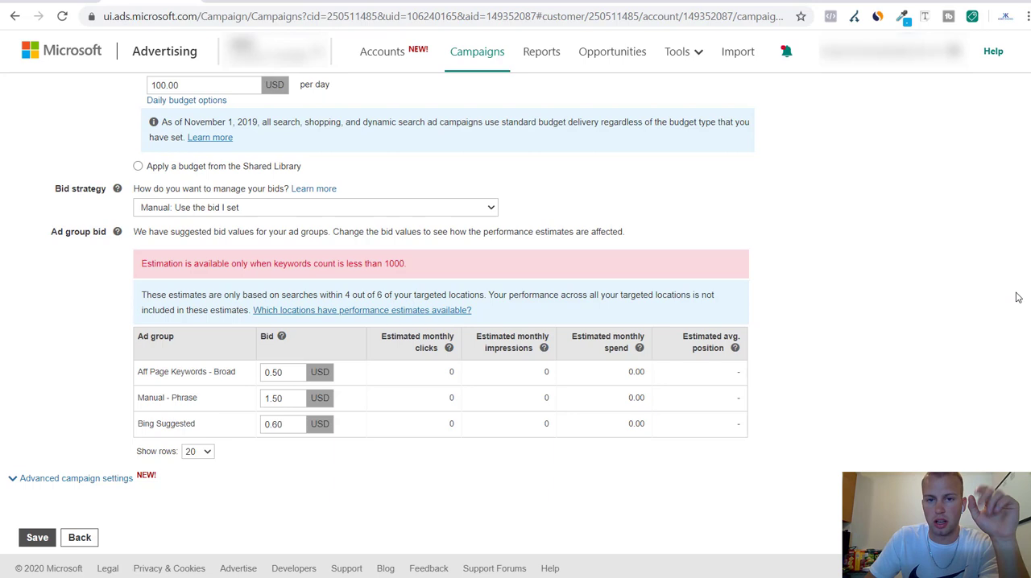
pyautogui.moveTo(877, 318)
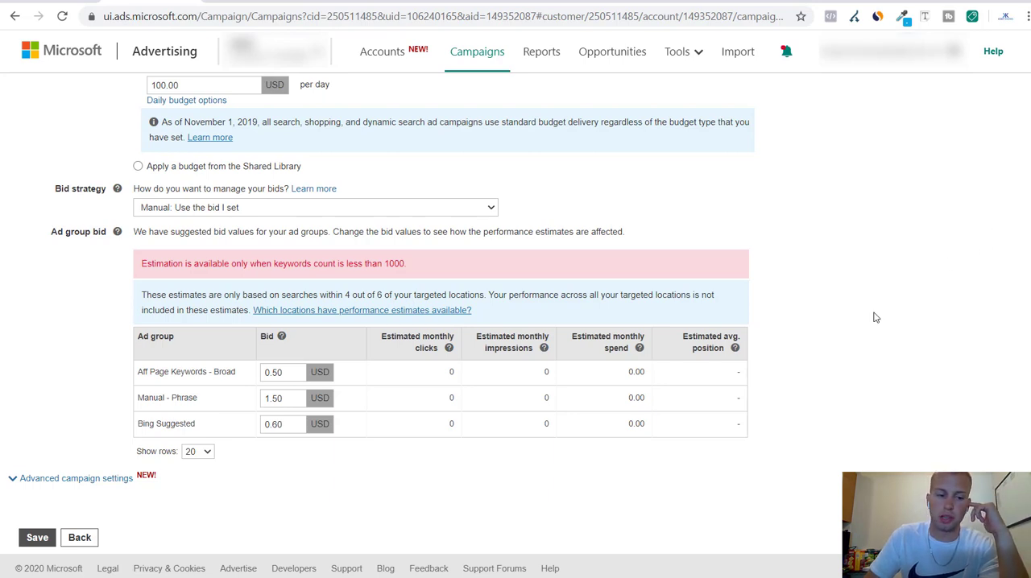
# Step: Review location bid adjustments for the six targeted countries, all at 0%
pyautogui.click(76, 478)
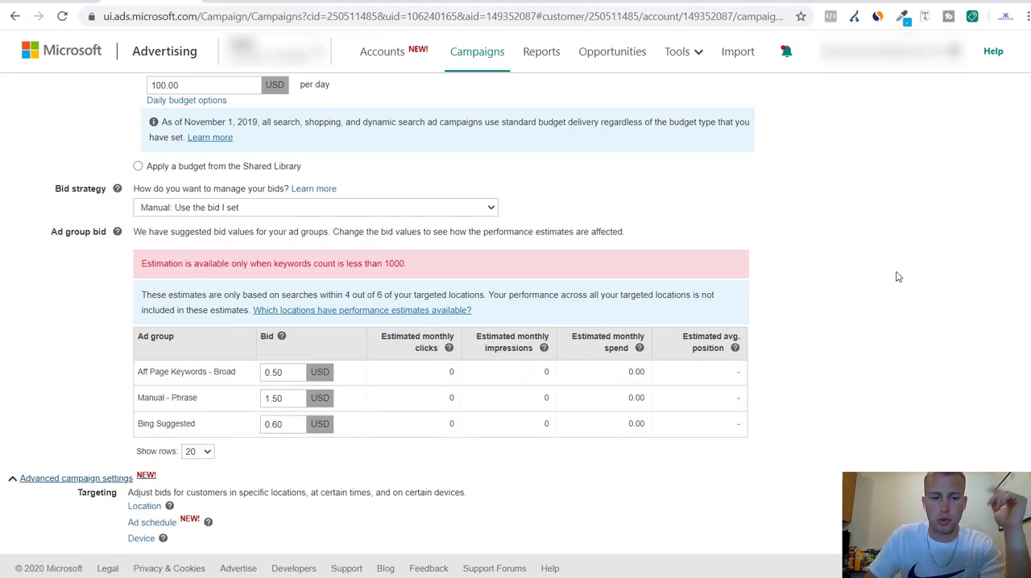
pyautogui.scroll(-3)
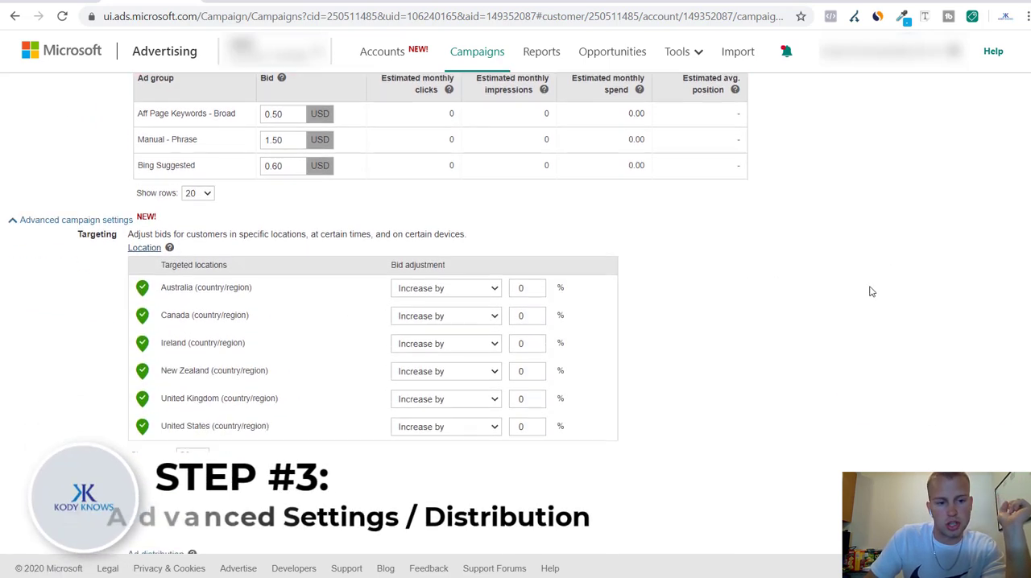
pyautogui.scroll(3)
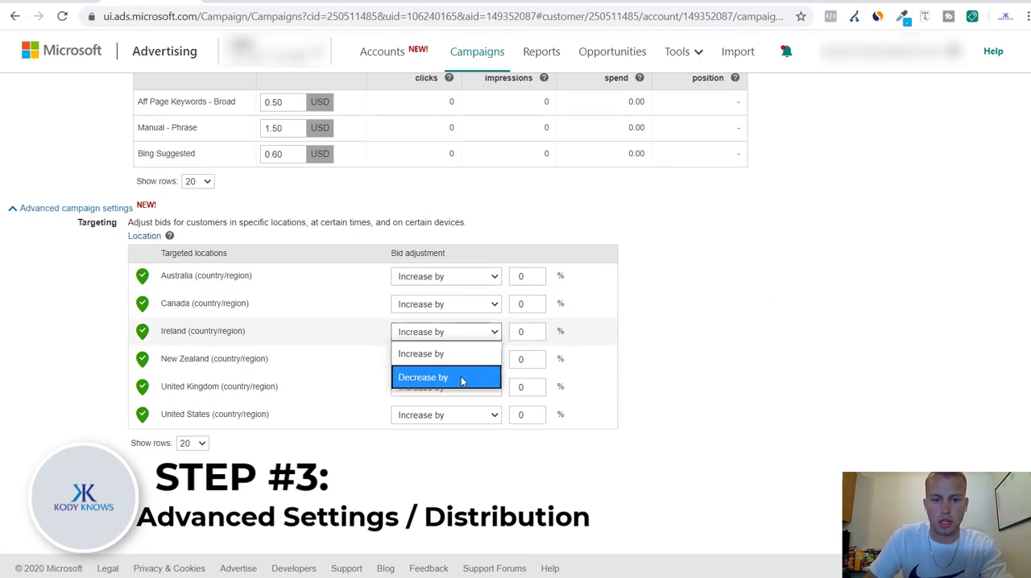
pyautogui.click(422, 377)
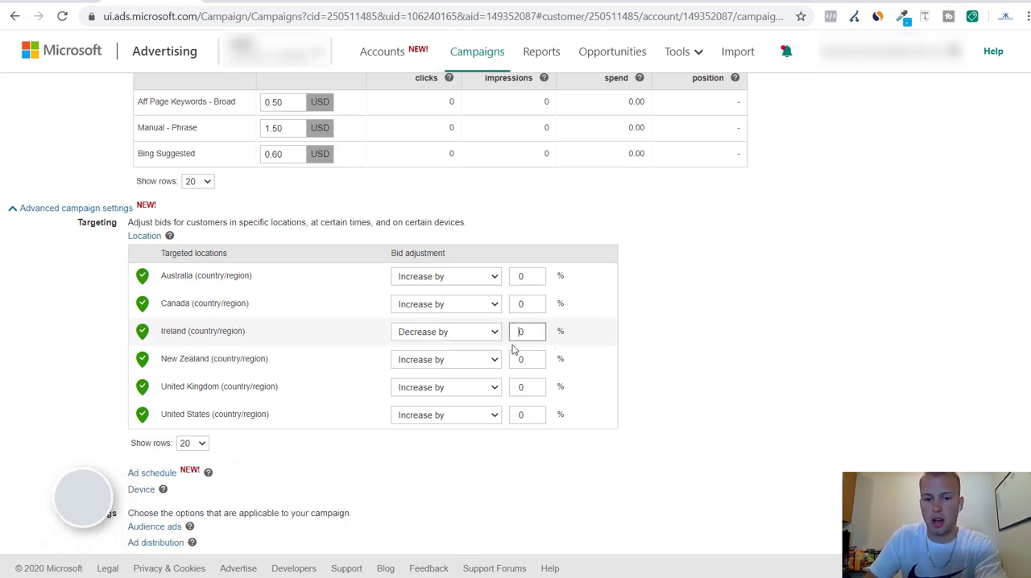
pyautogui.click(444, 332)
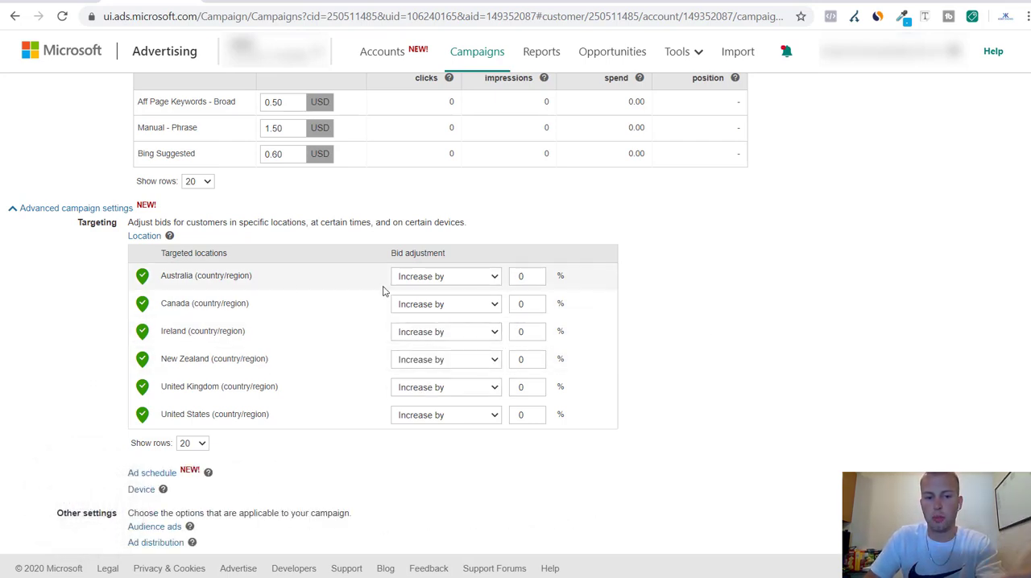
pyautogui.moveTo(652, 293)
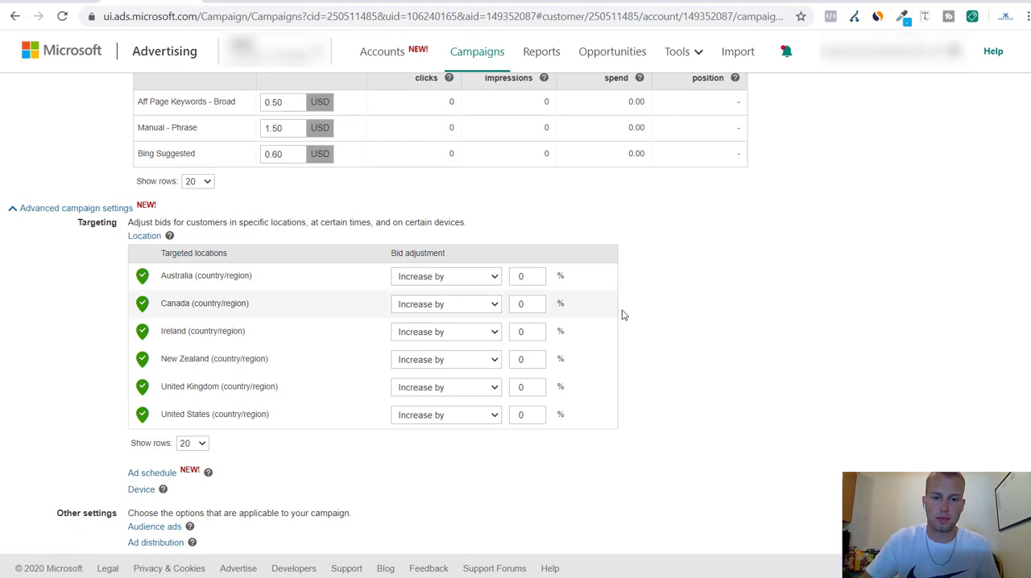
pyautogui.moveTo(825, 236)
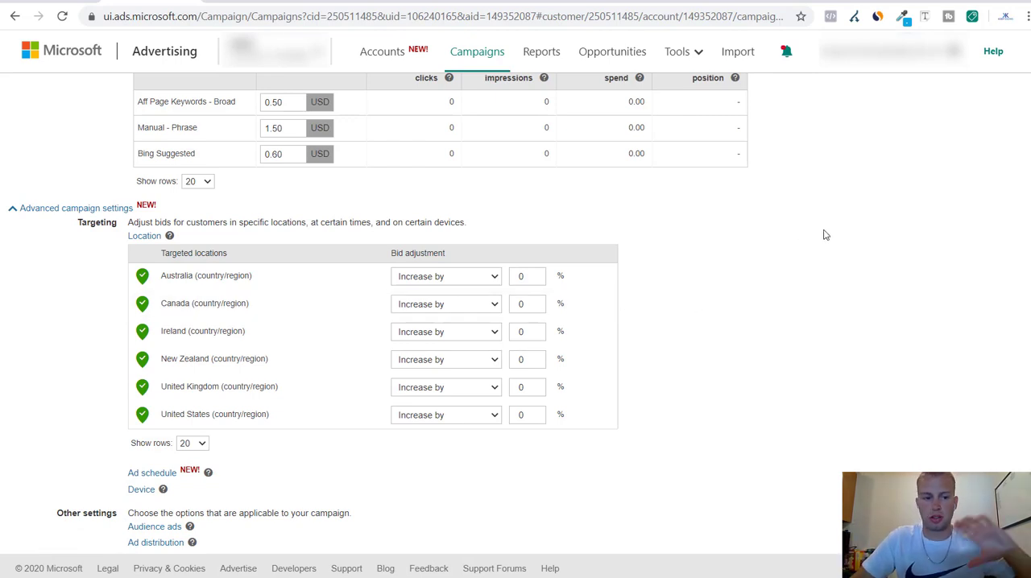
pyautogui.moveTo(277, 322)
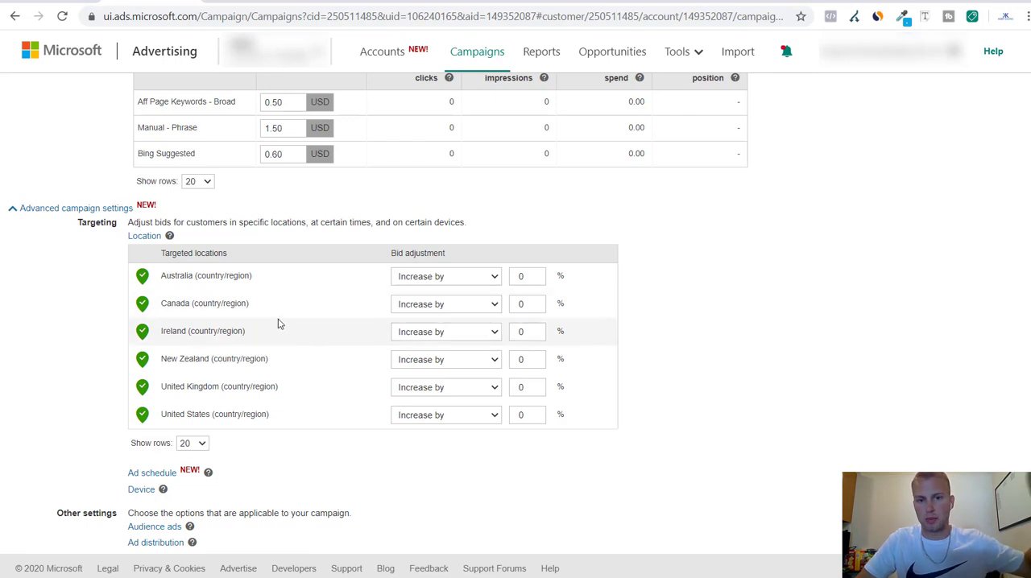
pyautogui.moveTo(255, 325)
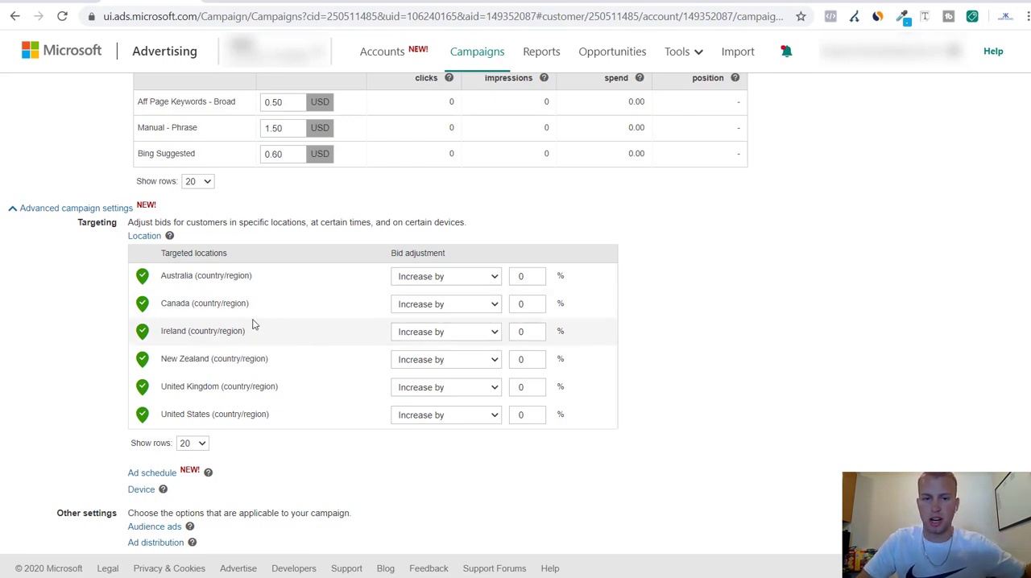
# Step: Toggle Ireland's adjustment direction, leave it at 0% and collapse the location list
pyautogui.click(444, 331)
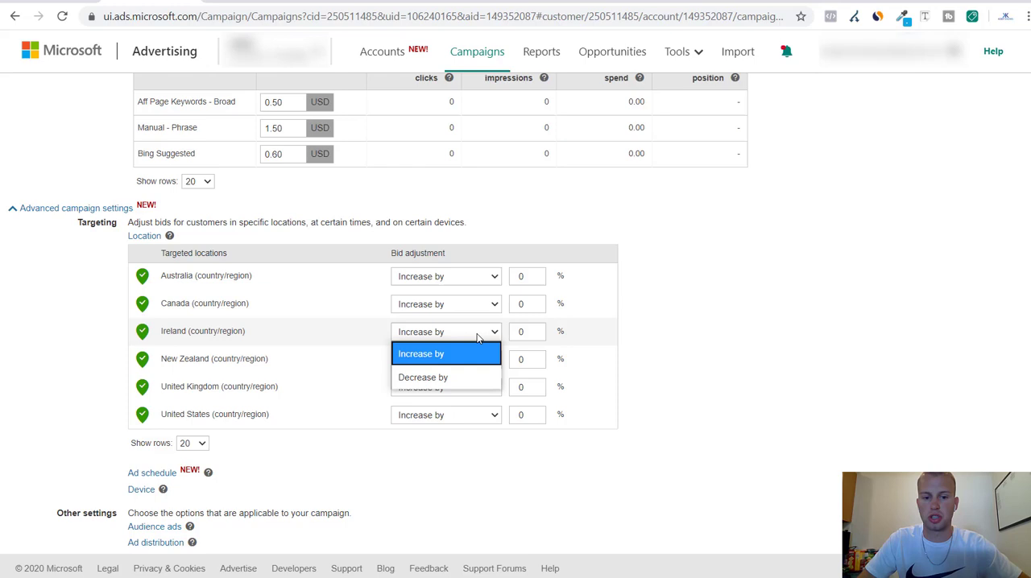
pyautogui.click(422, 376)
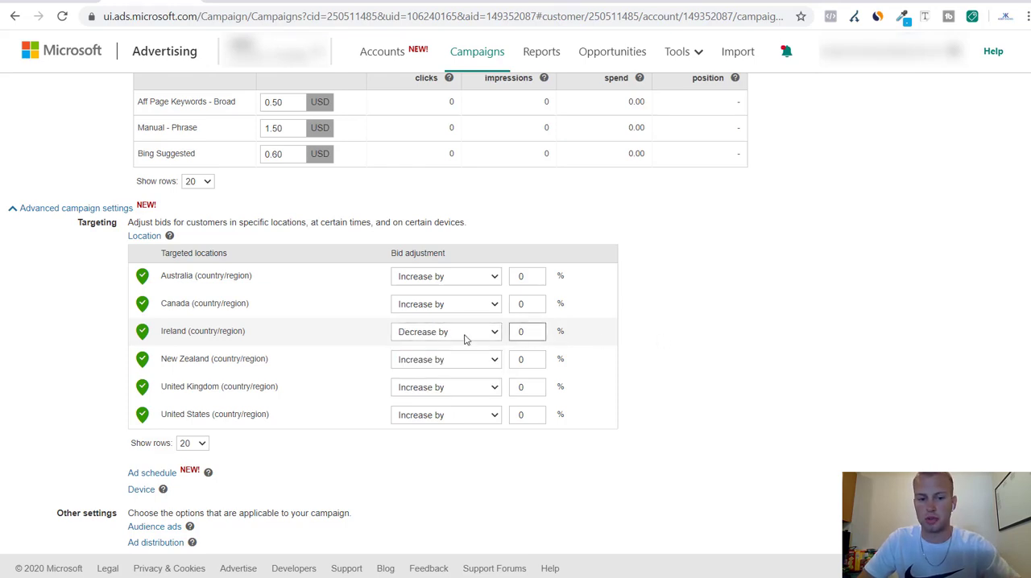
pyautogui.click(444, 332)
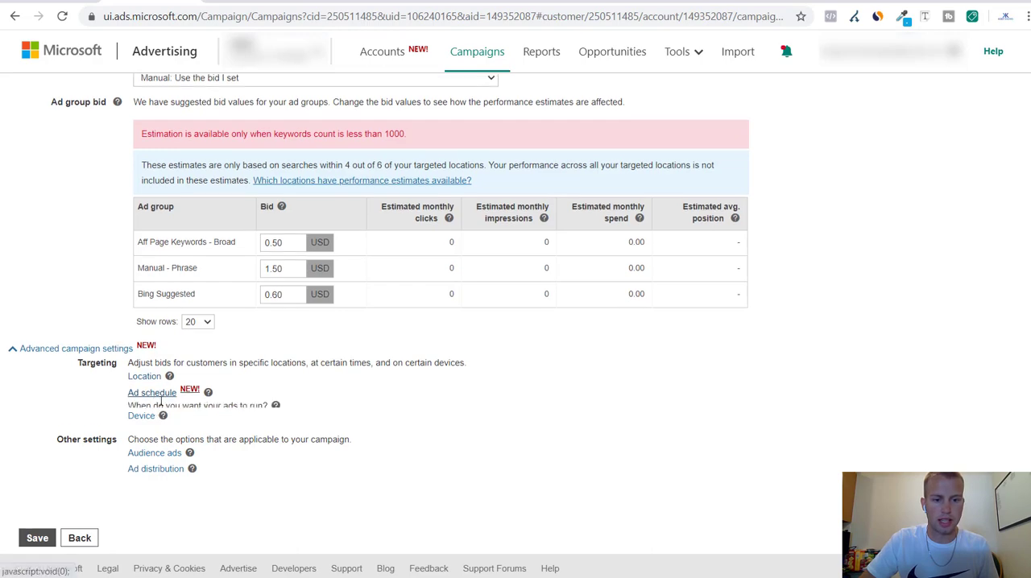
# Step: Display device bid adjustments with desktop, tablet and smartphone all at 0%
pyautogui.click(151, 393)
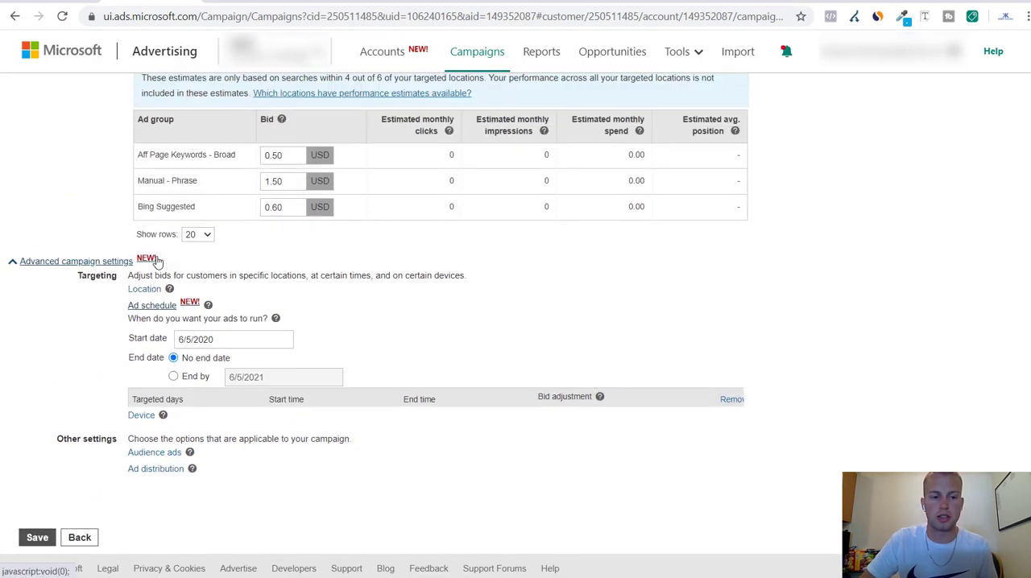
pyautogui.click(142, 416)
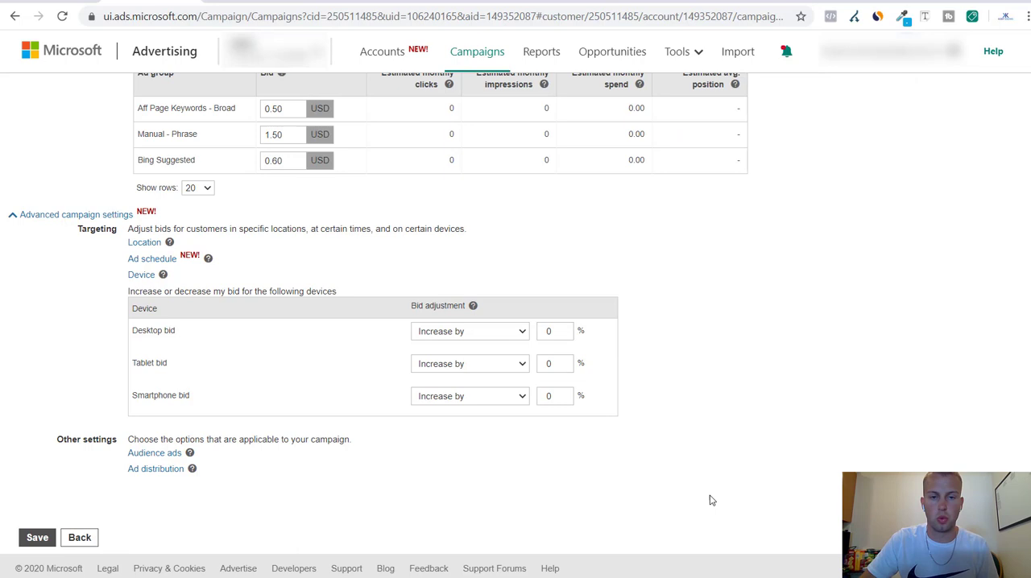
pyautogui.moveTo(749, 321)
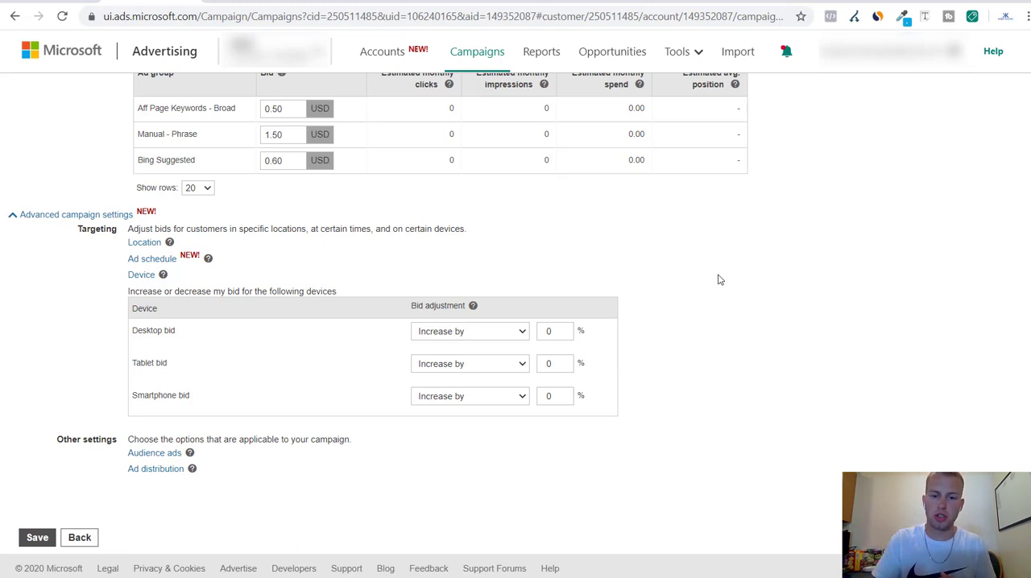
pyautogui.moveTo(525, 329)
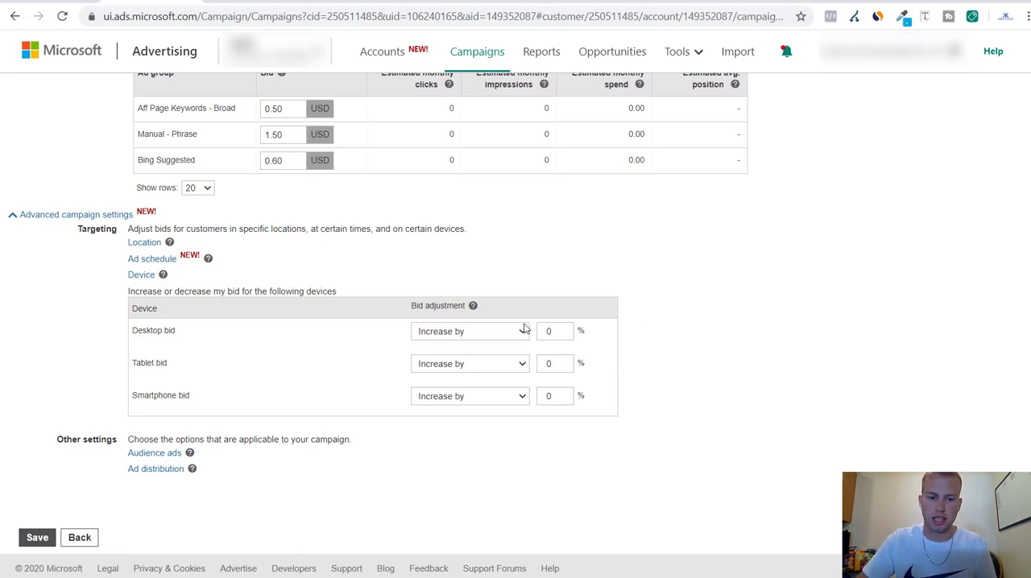
pyautogui.moveTo(789, 296)
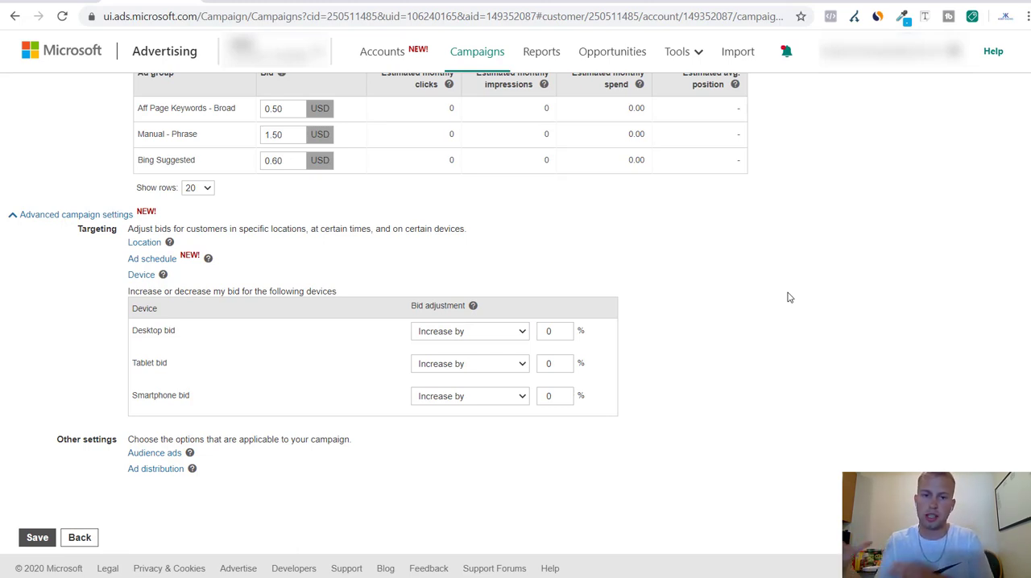
pyautogui.moveTo(461, 386)
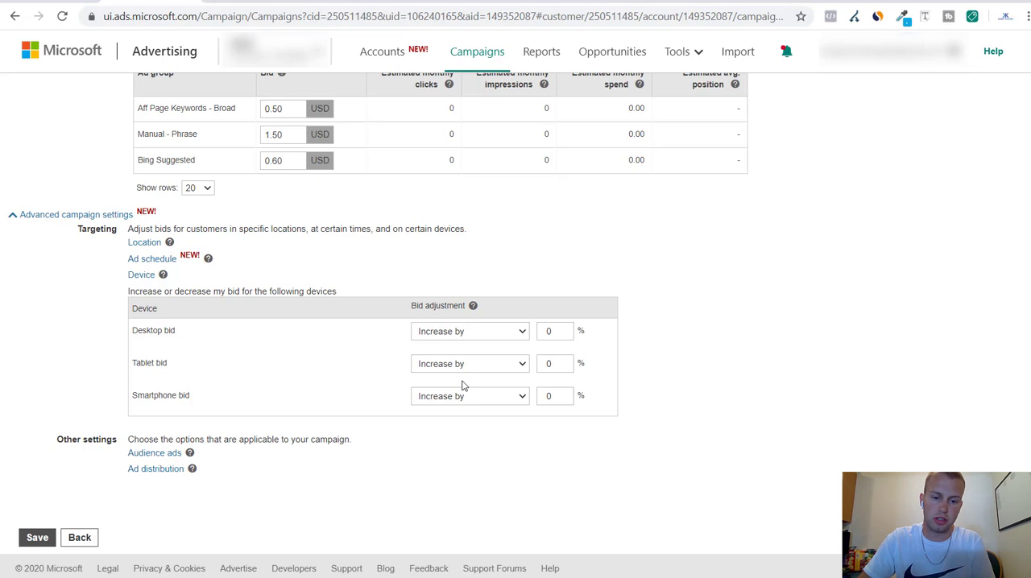
pyautogui.moveTo(776, 333)
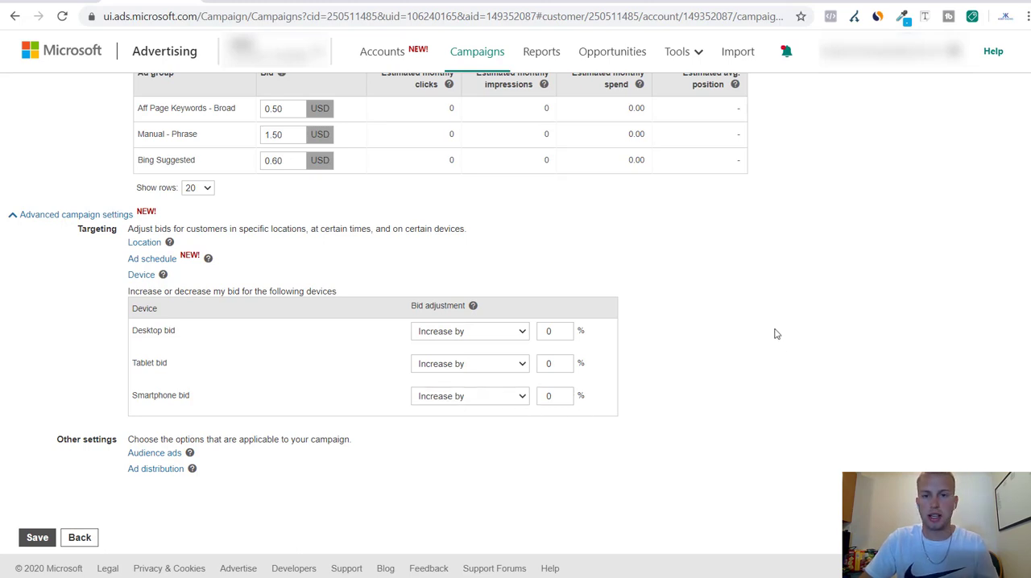
pyautogui.moveTo(438, 340)
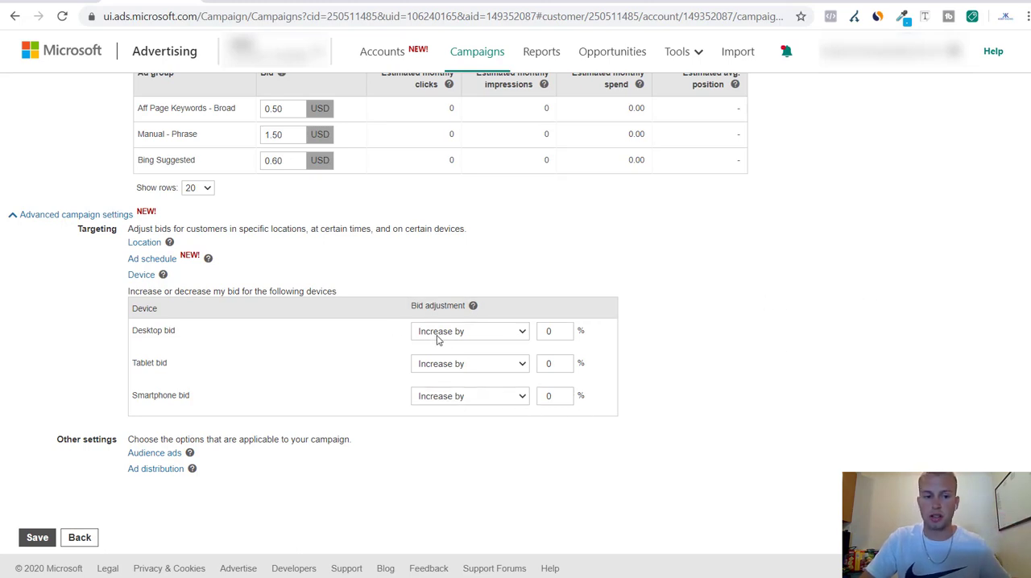
pyautogui.click(554, 332)
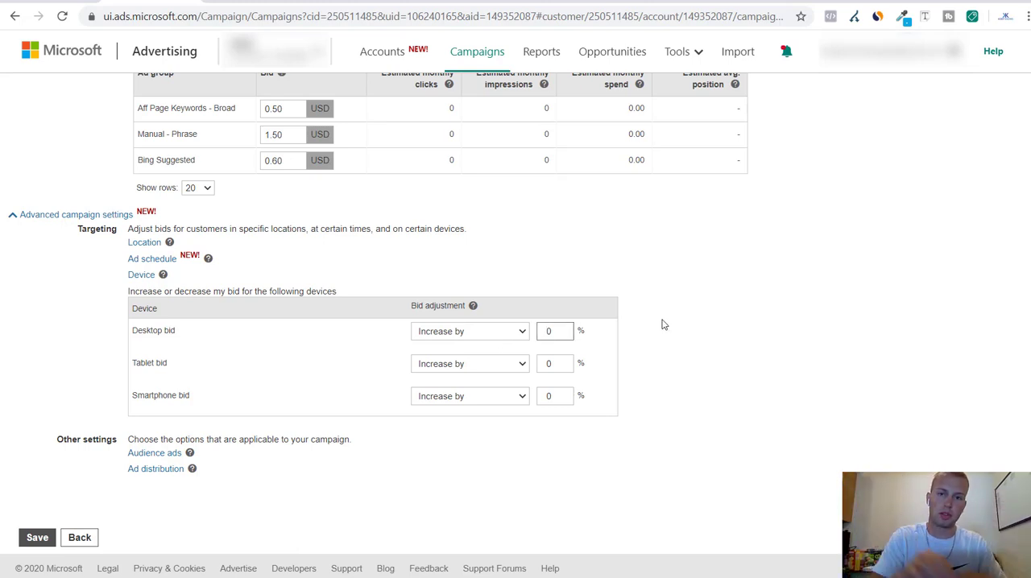
pyautogui.moveTo(120, 293)
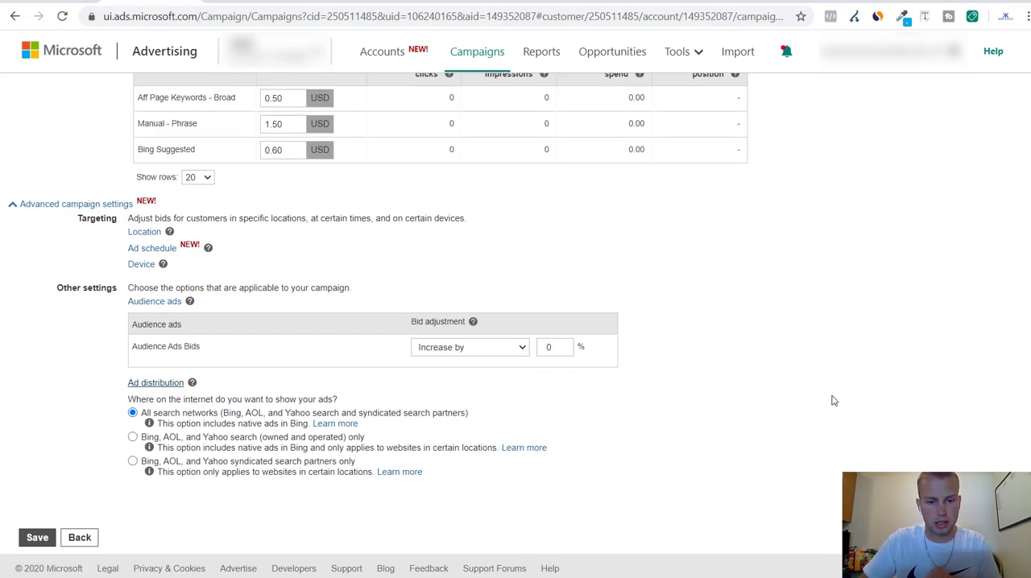
pyautogui.moveTo(56, 402)
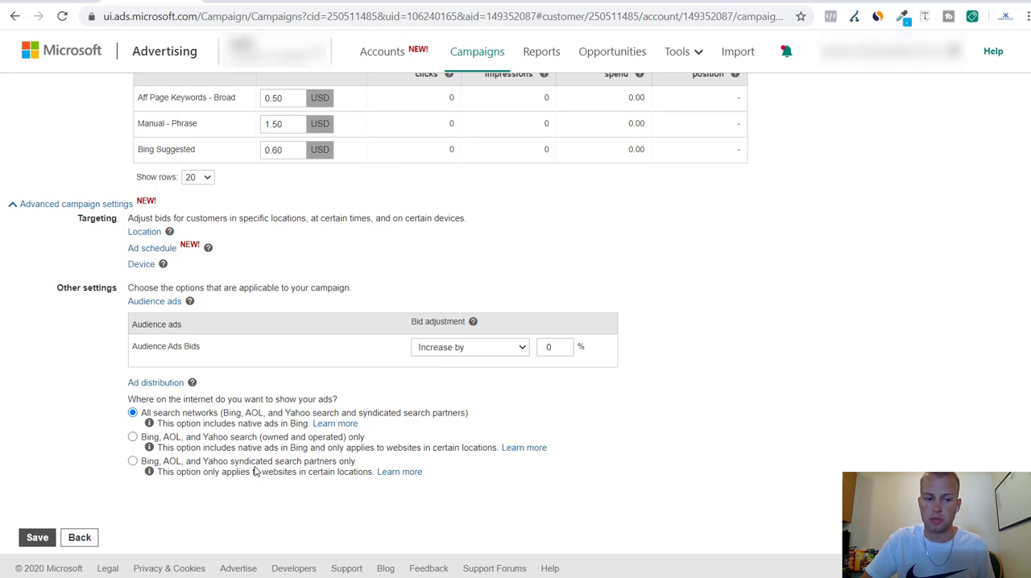
pyautogui.moveTo(280, 448)
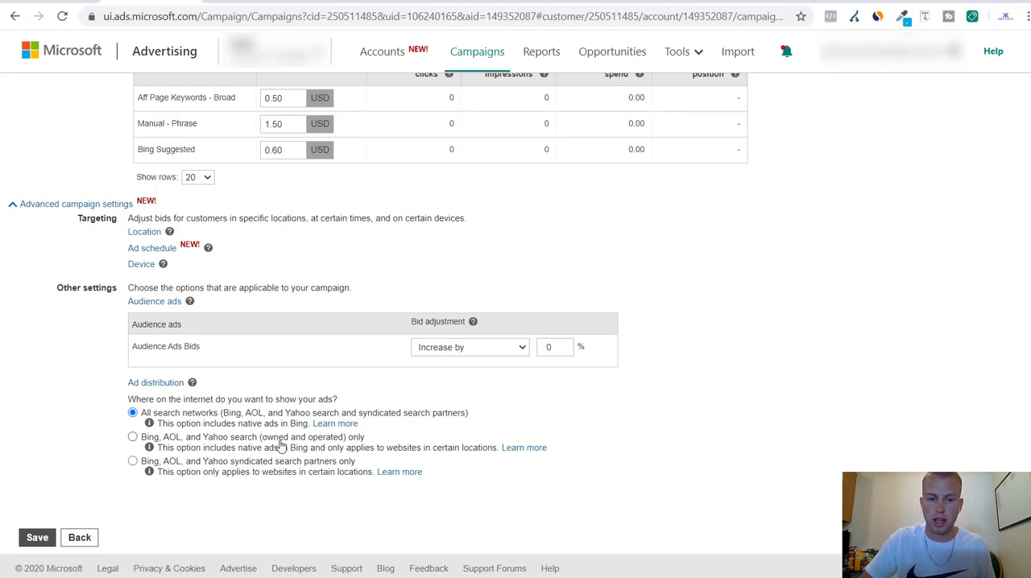
pyautogui.moveTo(132, 441)
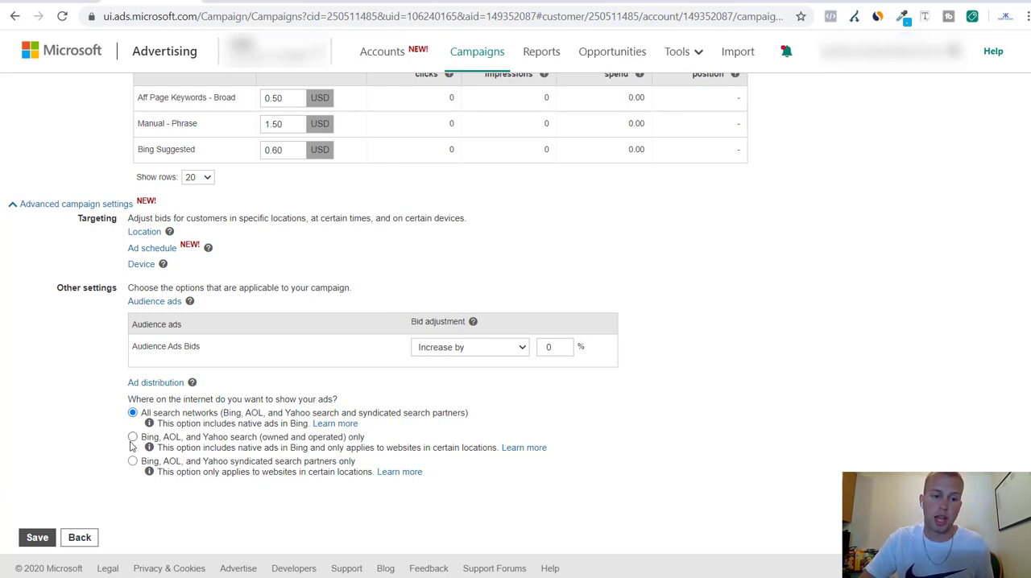
# Step: Keep ad distribution on all search networks including syndicated partners and save the campaign
pyautogui.click(132, 436)
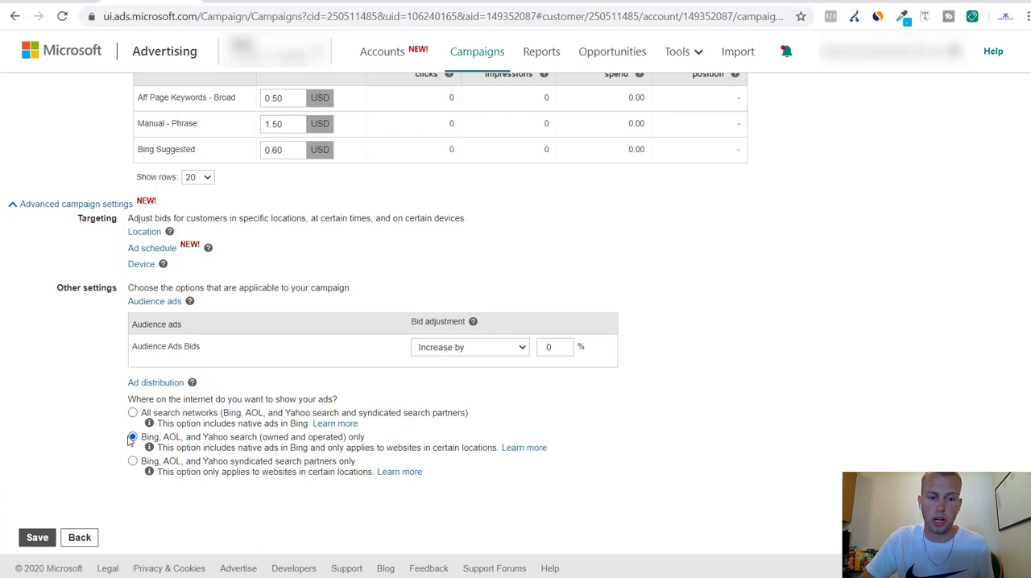
pyautogui.click(132, 413)
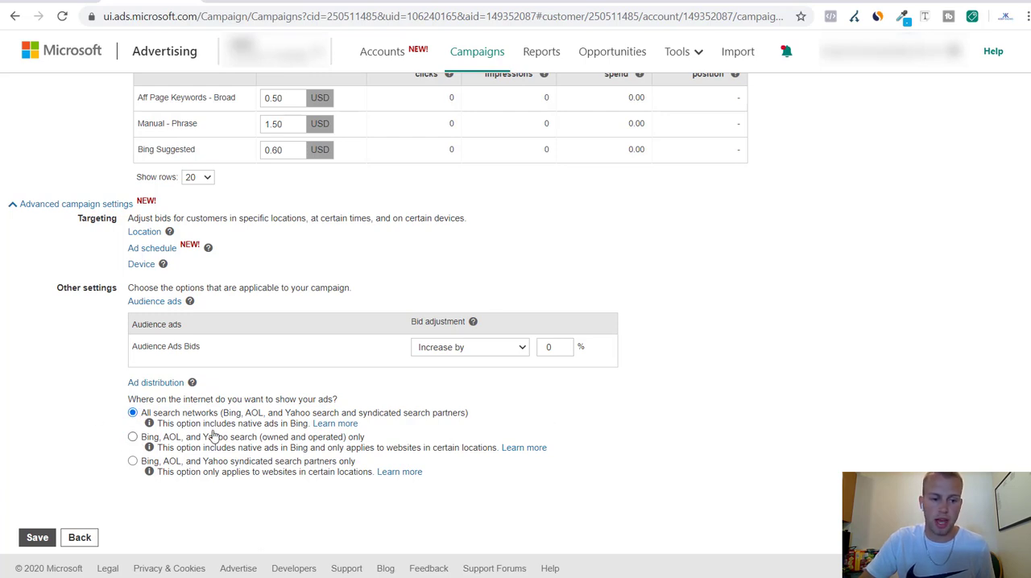
pyautogui.click(37, 538)
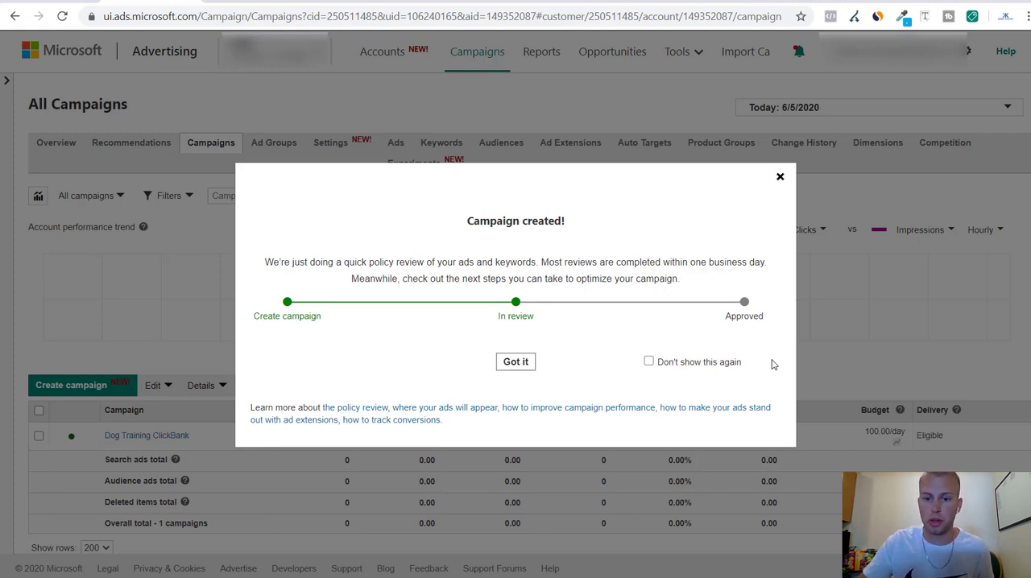
pyautogui.moveTo(780, 293)
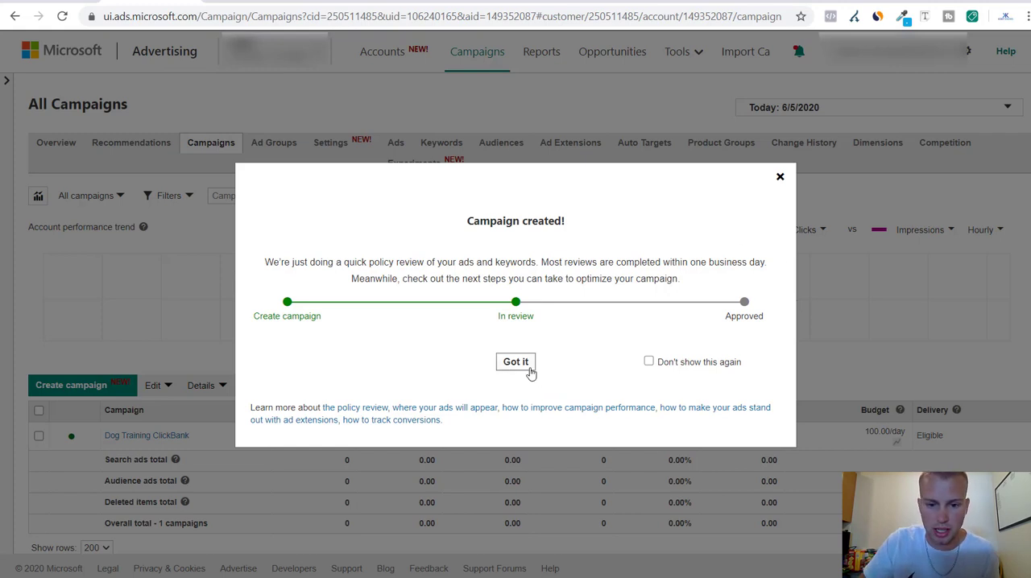
# Step: Acknowledge the 'Campaign created' confirmation with Got it
pyautogui.click(516, 360)
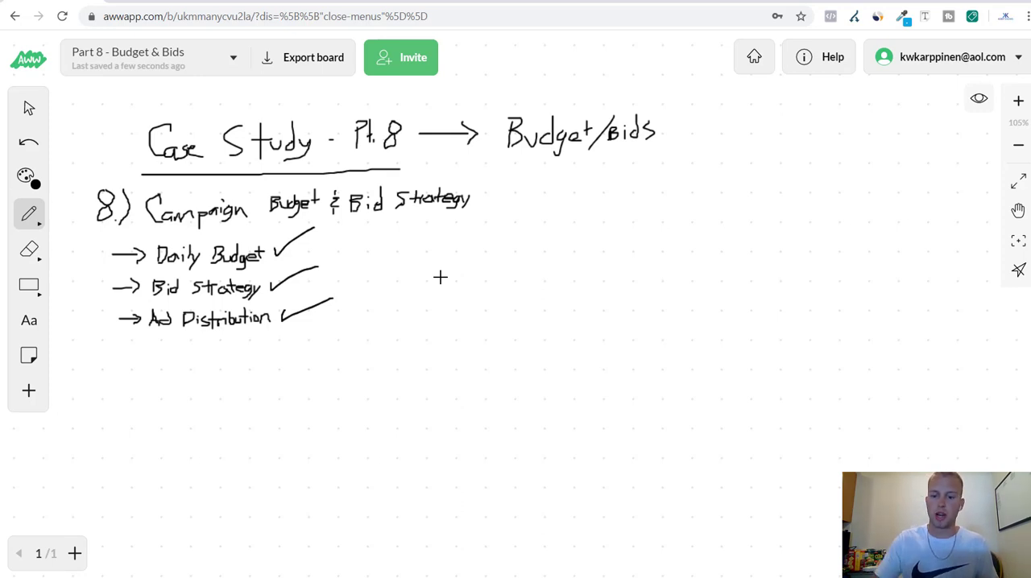
pyautogui.moveTo(422, 325)
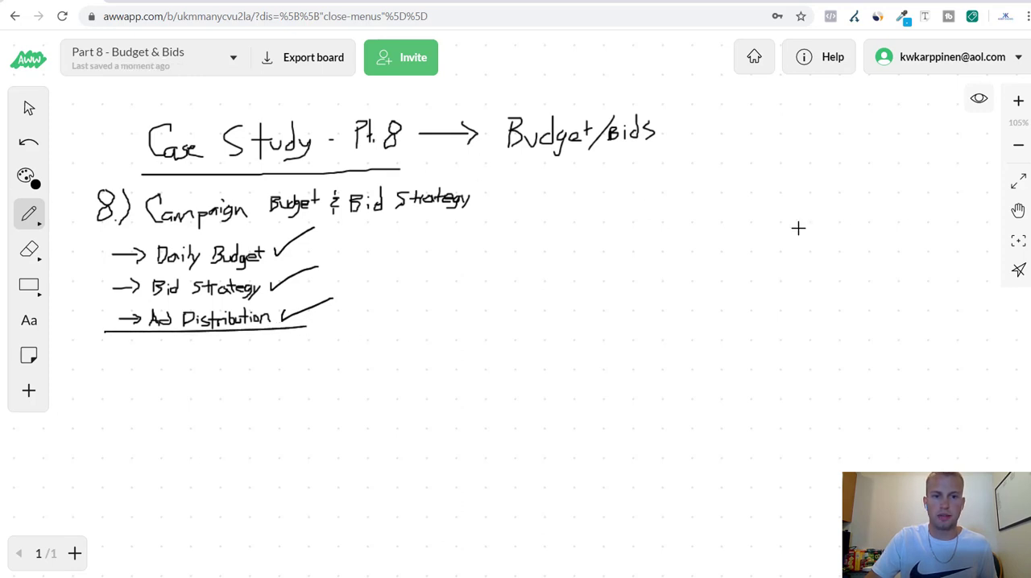
pyautogui.moveTo(828, 207)
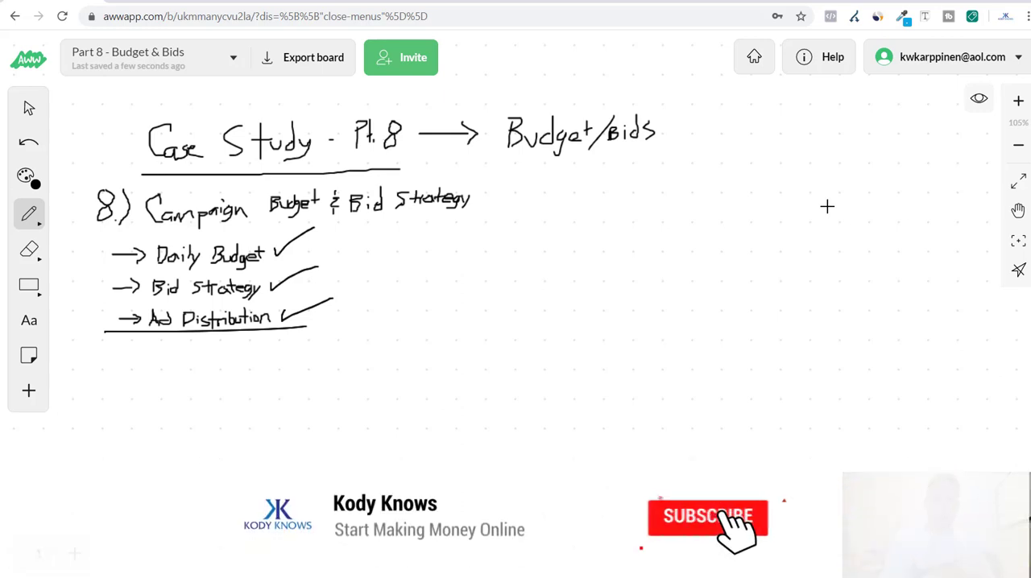
# Step: Mark the whiteboard near the Ad Distribution checklist item
pyautogui.click(708, 517)
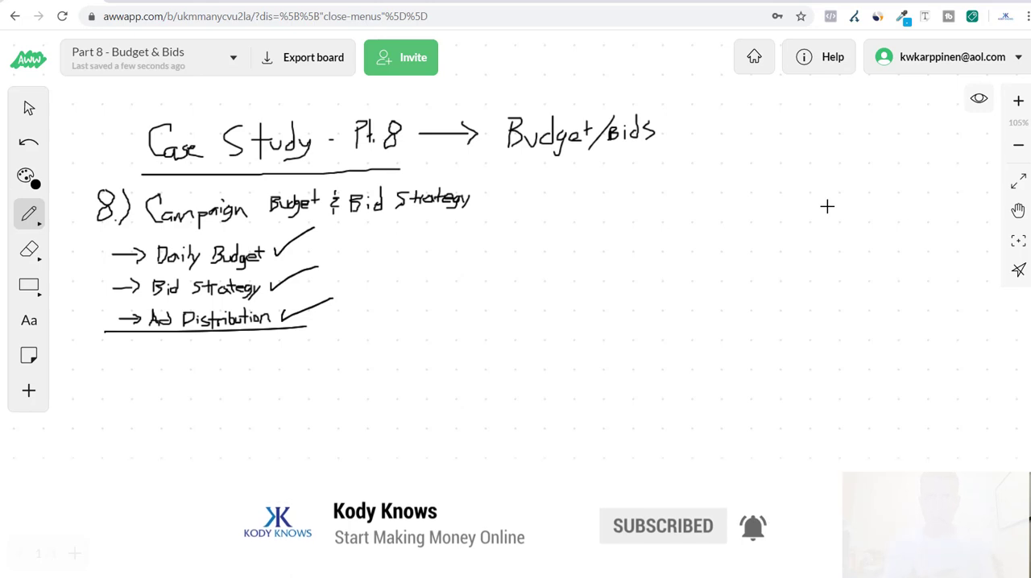